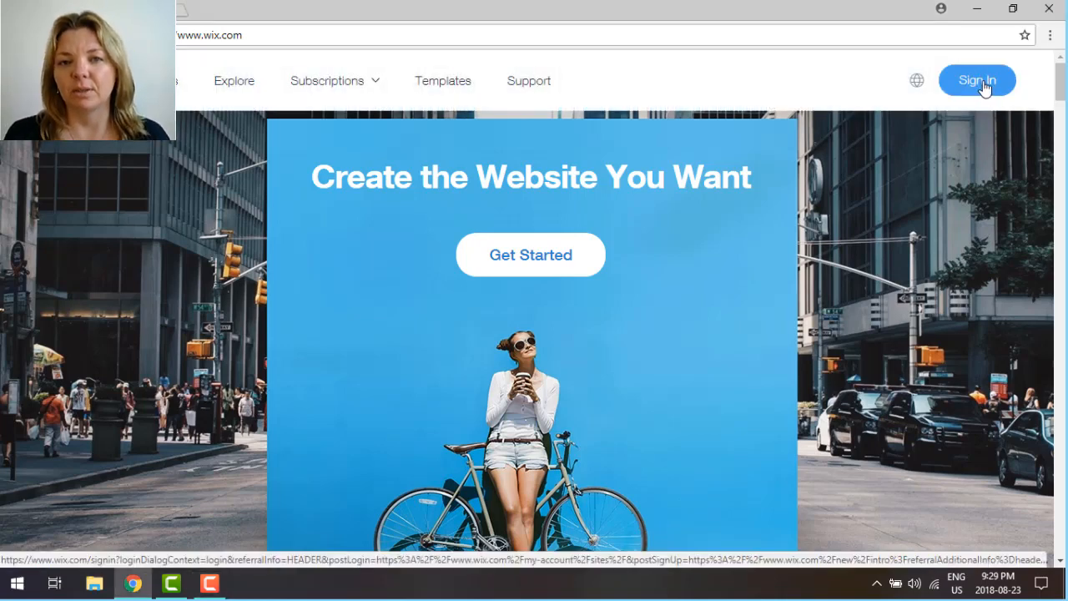
- Sign in to Wix and start creating a first site from My Sites
{"action": "left_click", "coordinate": [976, 80]}
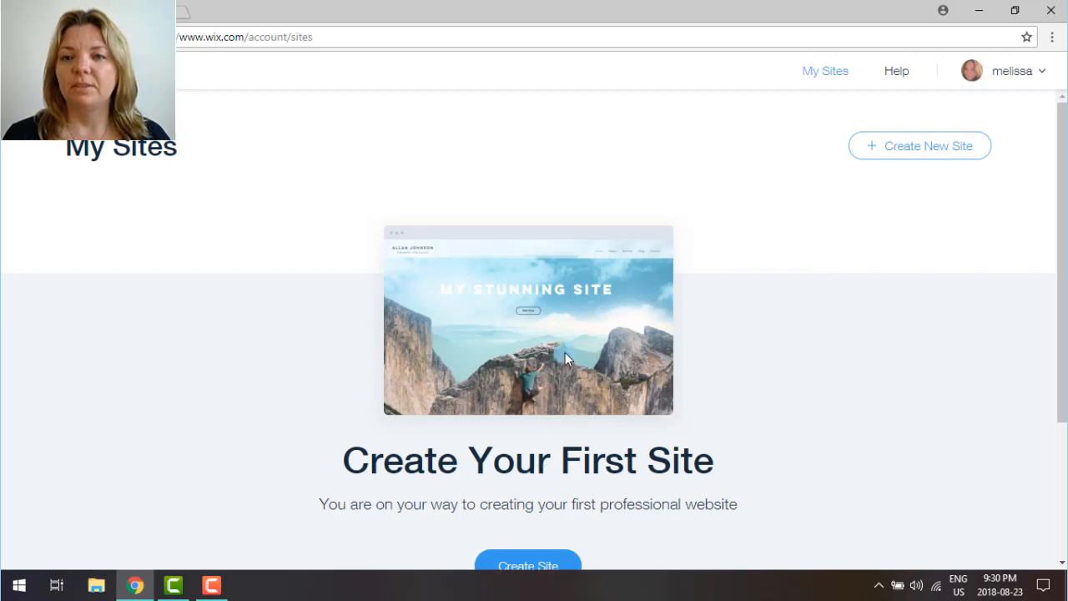
{"action": "mouse_move", "coordinate": [691, 355]}
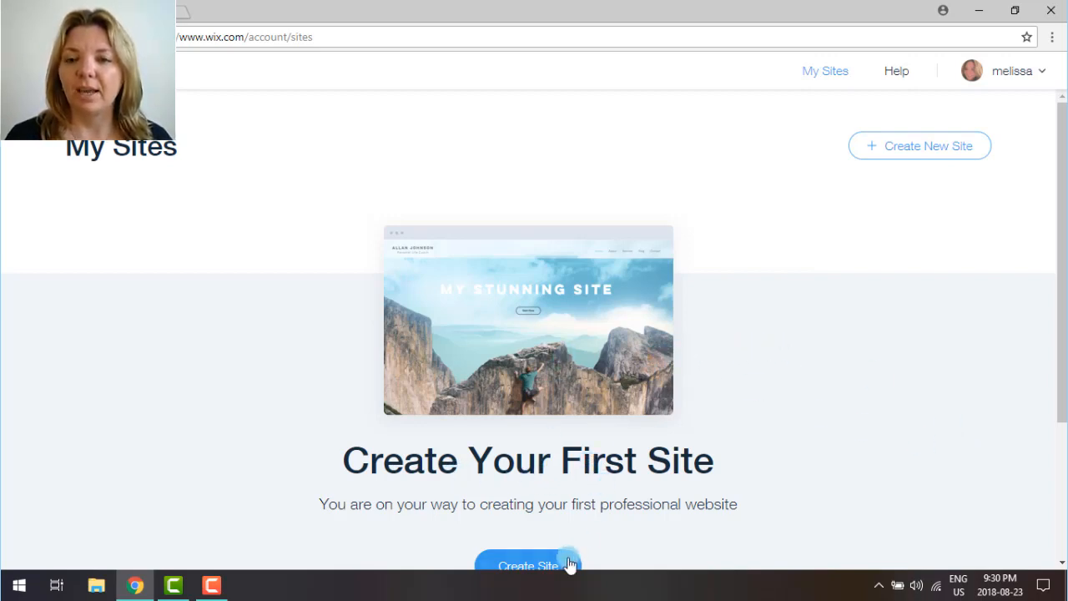
{"action": "scroll", "scroll_direction": "down", "scroll_amount": 3}
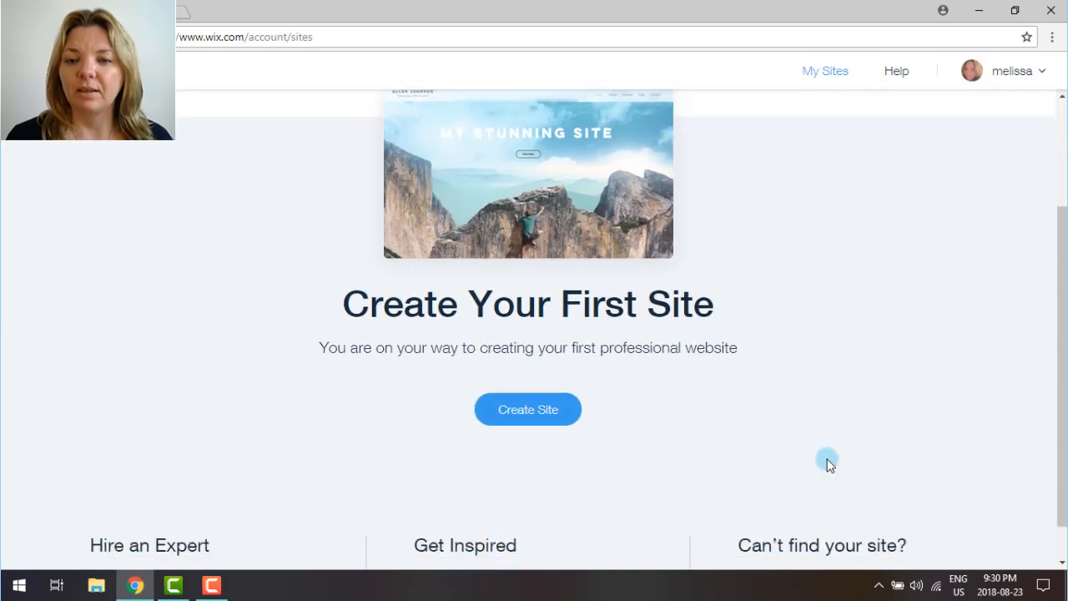
{"action": "scroll", "scroll_direction": "down", "scroll_amount": 3}
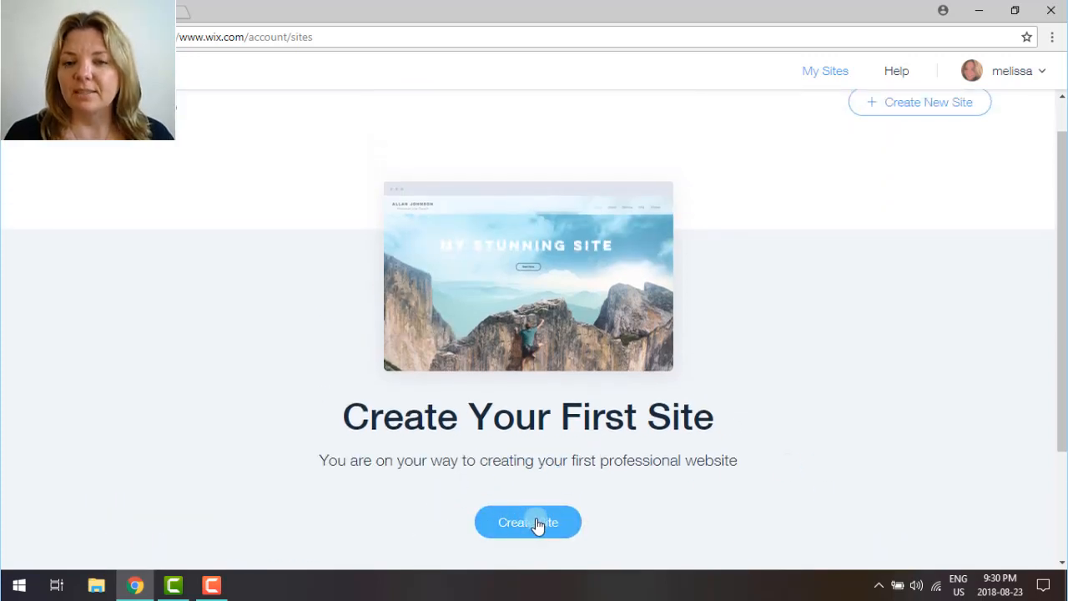
{"action": "left_click", "coordinate": [528, 522]}
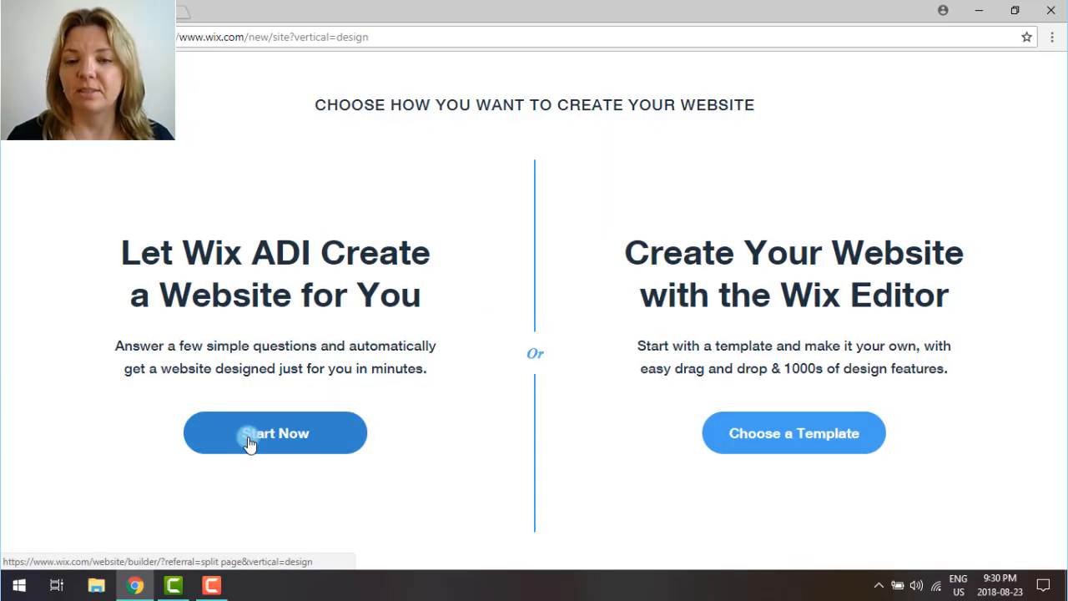
- Answer Wix ADI's questions: Artist site, Sell online and Get subscribers, named 'Rapid Resizer Art'
{"action": "left_click", "coordinate": [276, 433]}
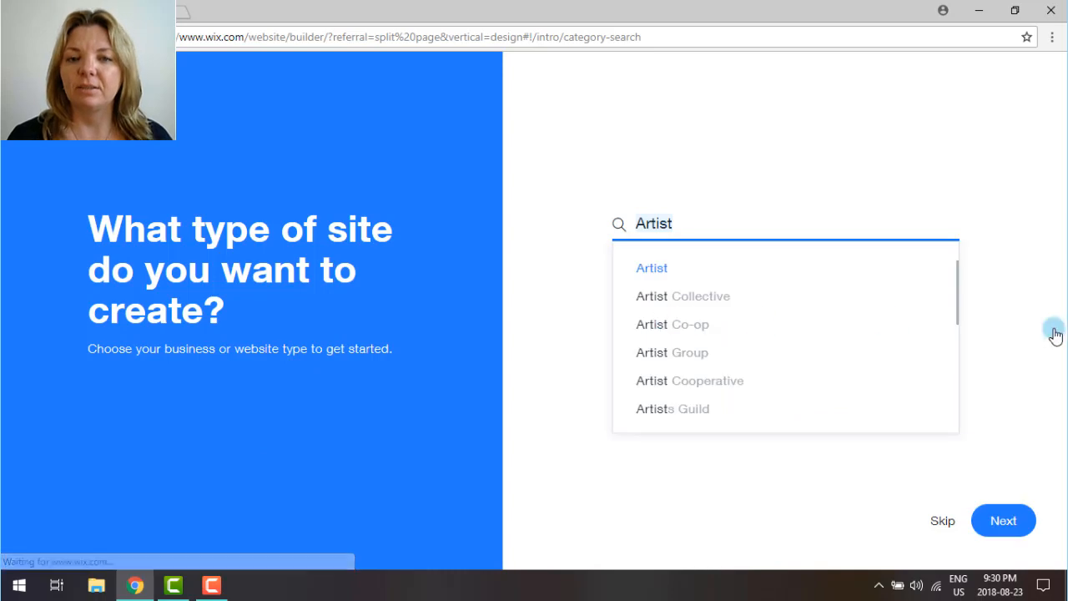
{"action": "mouse_move", "coordinate": [1030, 450]}
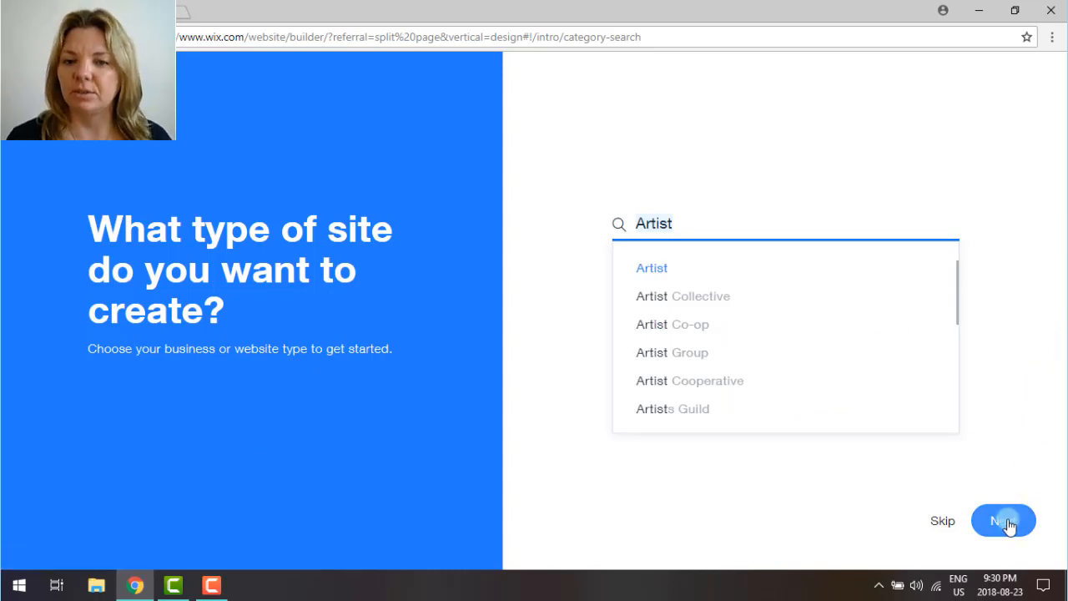
{"action": "left_click", "coordinate": [1003, 520]}
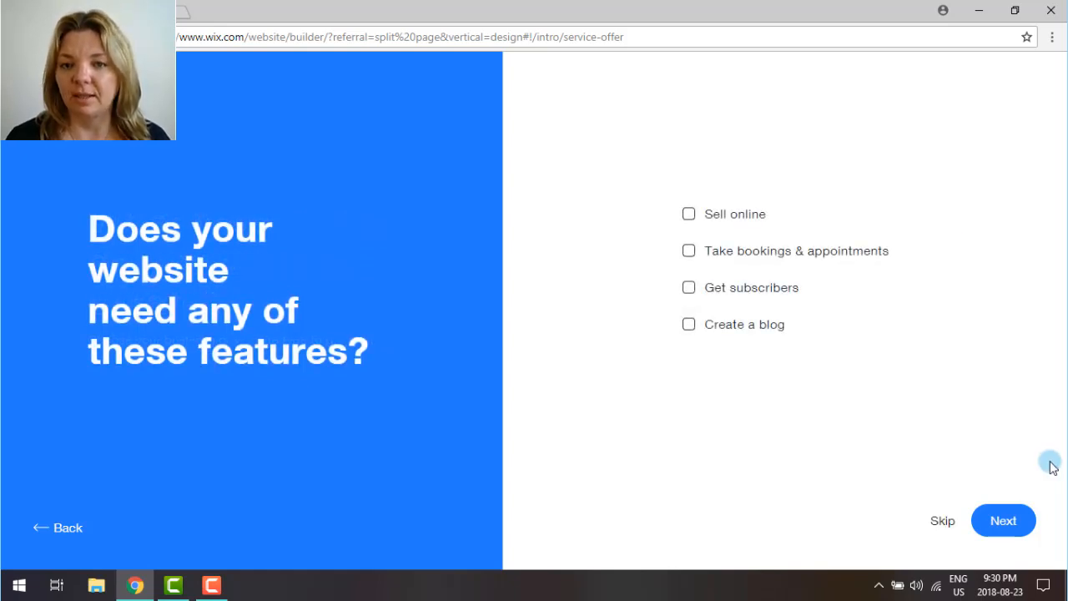
{"action": "left_click", "coordinate": [688, 214]}
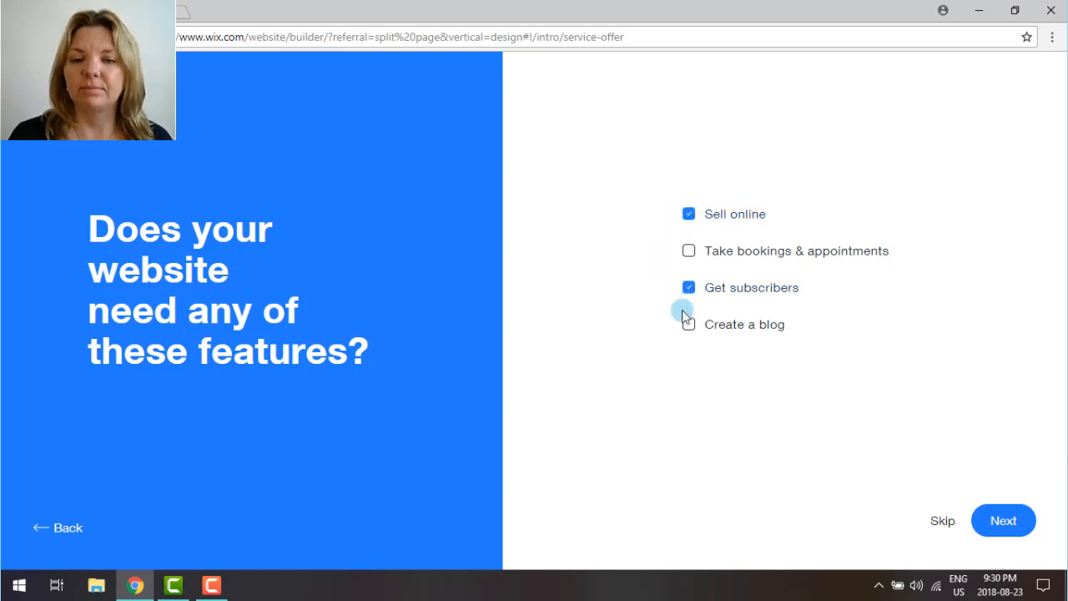
{"action": "left_click", "coordinate": [1003, 520]}
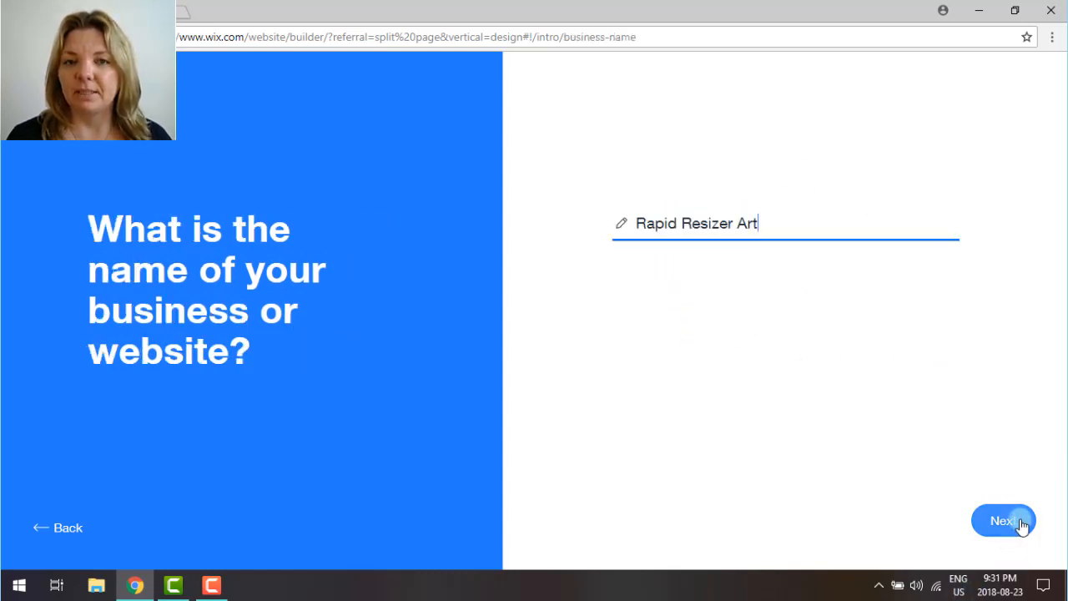
{"action": "left_click", "coordinate": [1004, 520]}
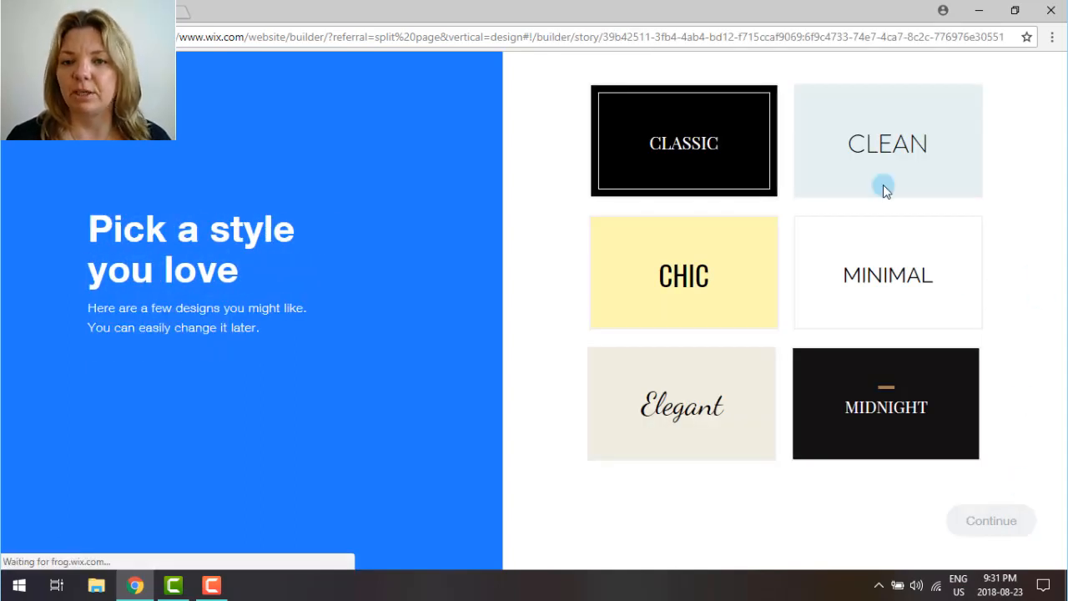
{"action": "mouse_move", "coordinate": [860, 155]}
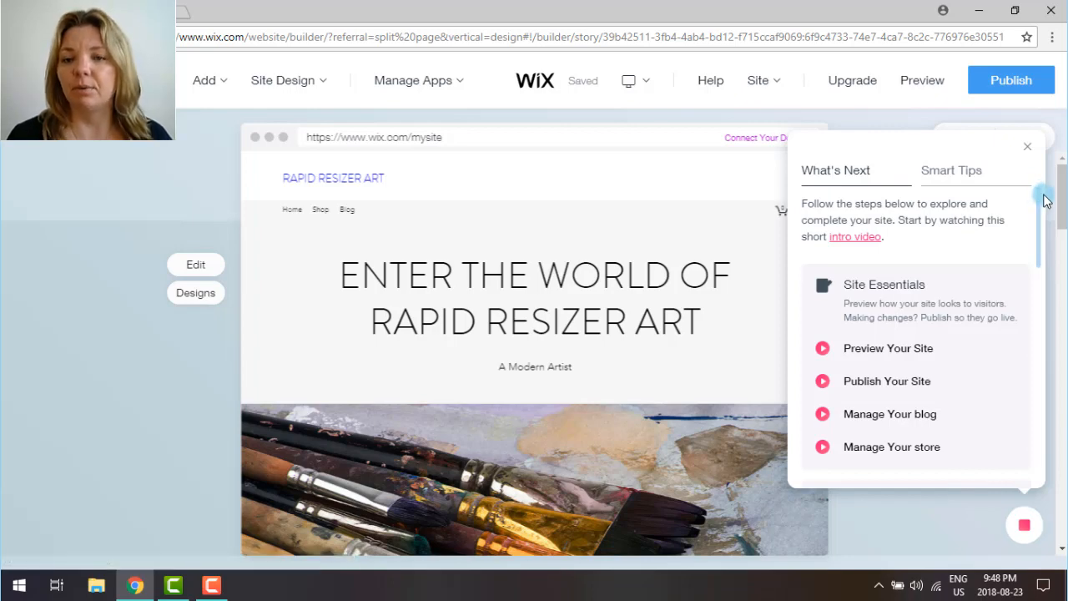
- Dismiss the tips and change the welcome section title to 'Rapid Resizer Art'
{"action": "scroll", "scroll_direction": "down", "scroll_amount": 3}
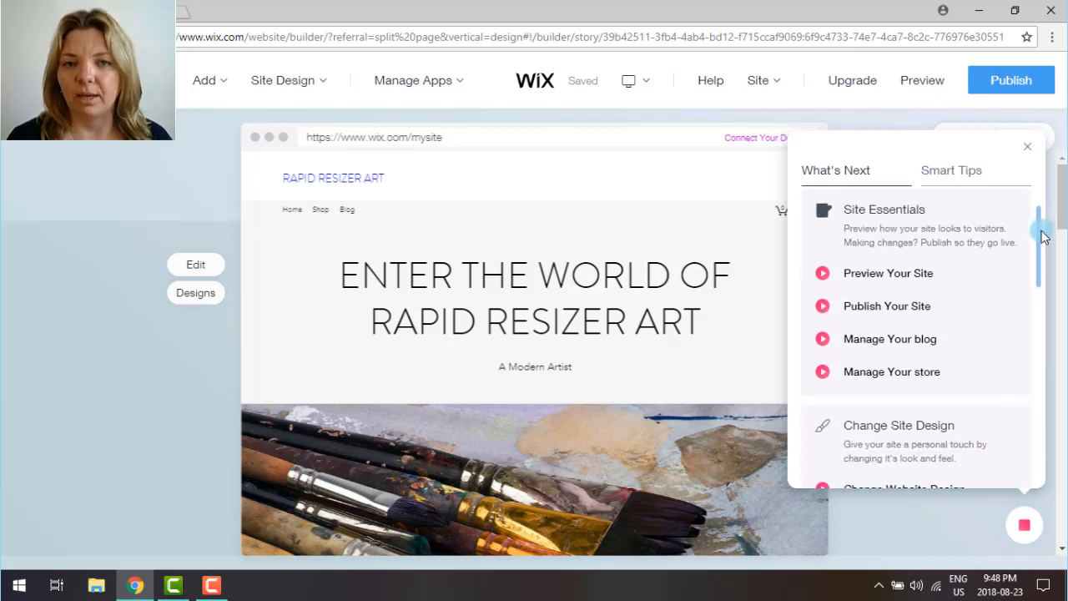
{"action": "scroll", "scroll_direction": "down", "scroll_amount": 3}
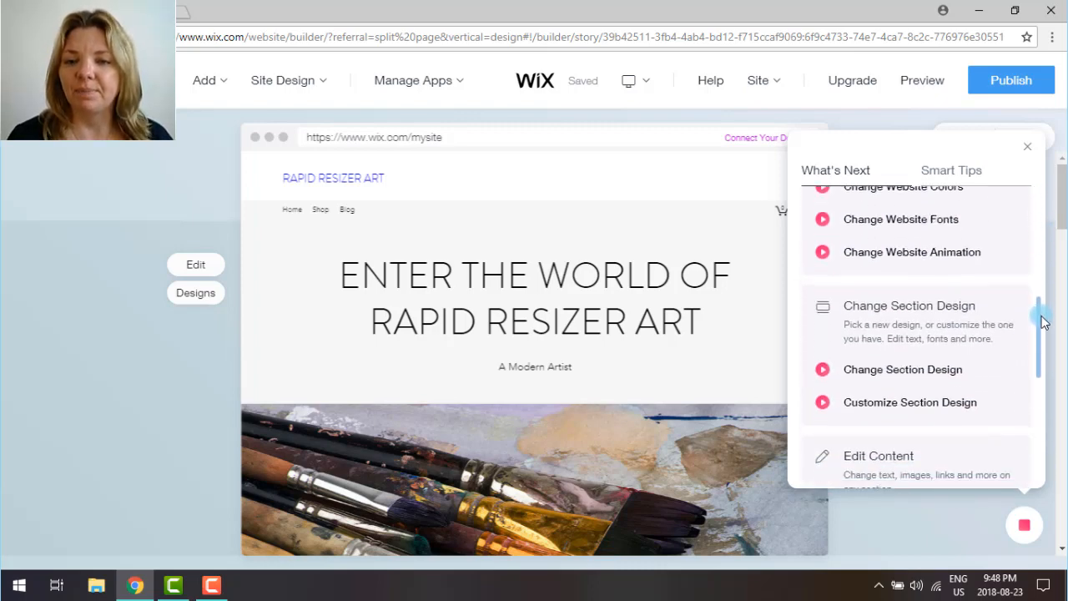
{"action": "left_click", "coordinate": [1027, 146]}
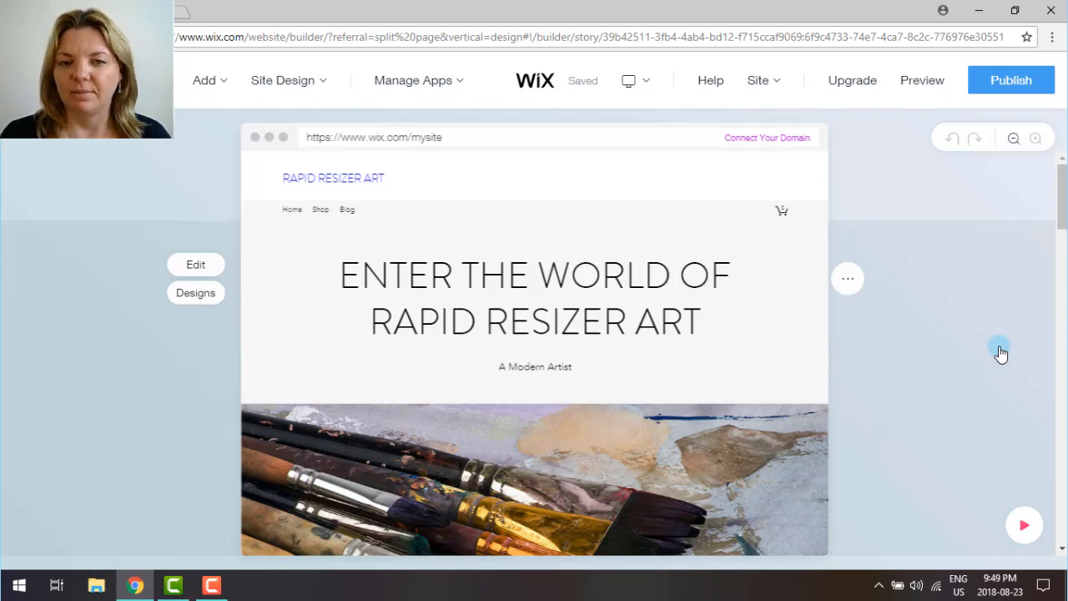
{"action": "left_click", "coordinate": [534, 275]}
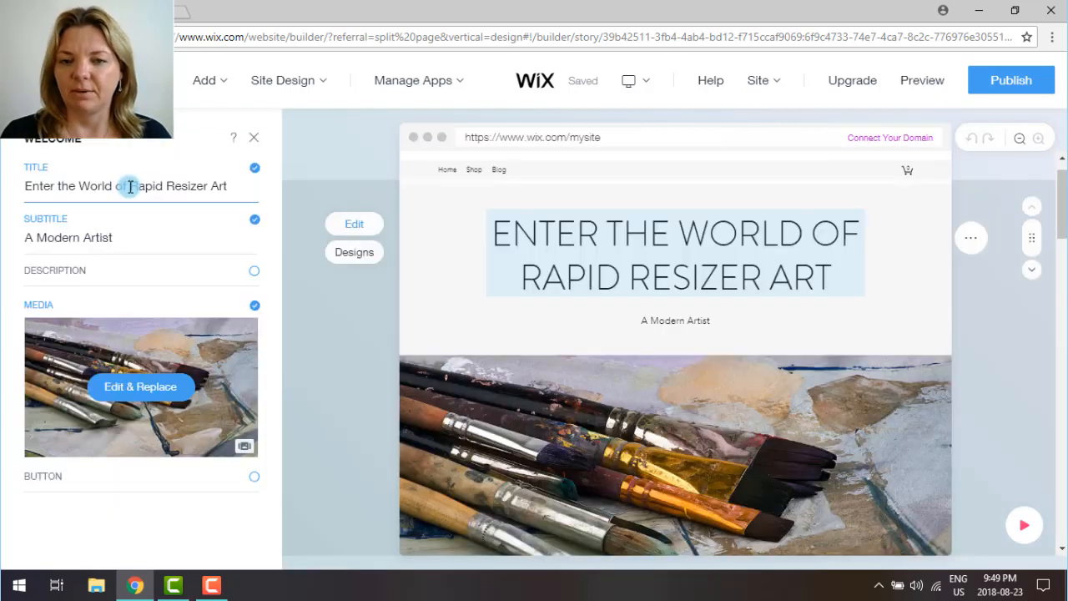
{"action": "left_click", "coordinate": [125, 186]}
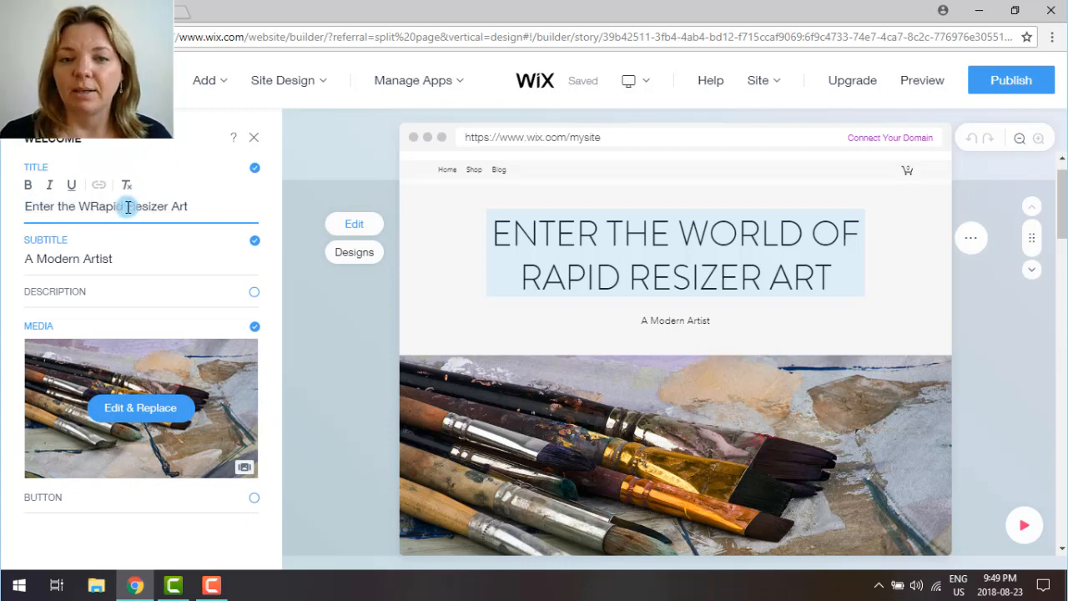
{"action": "type", "text": "Rapid Resizer Art"}
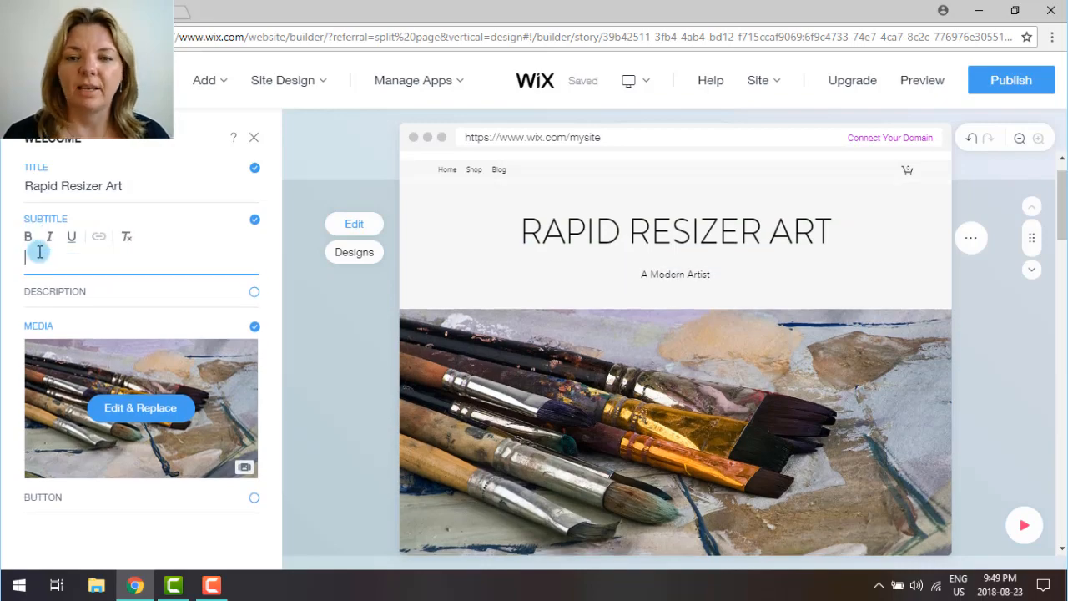
- In the Media Manager, search free Art images for 'watercolo' and select the sunflower painting
{"action": "left_click", "coordinate": [139, 408]}
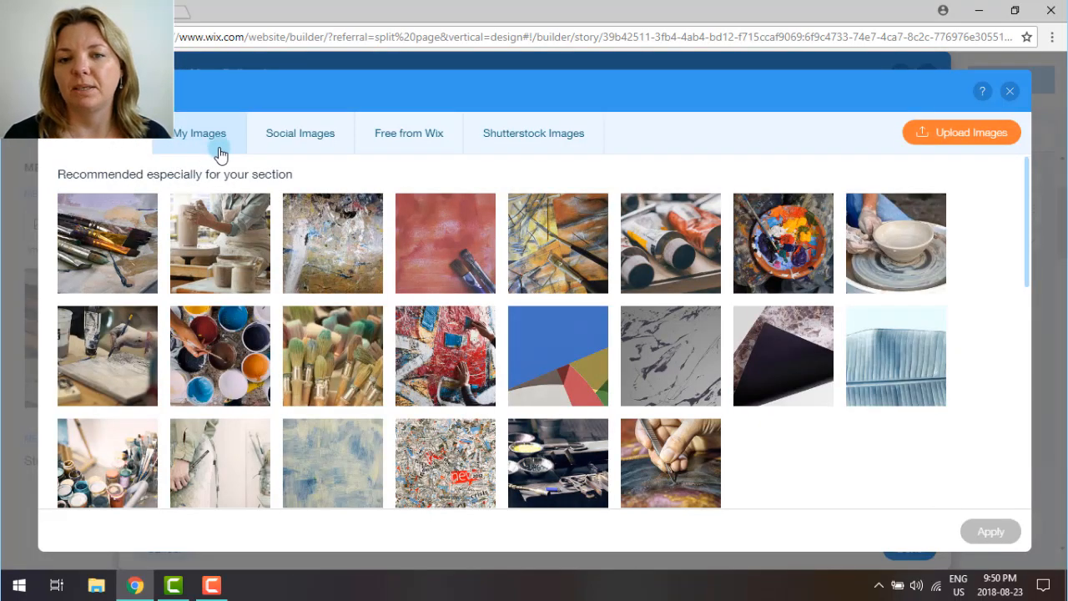
{"action": "mouse_move", "coordinate": [409, 133]}
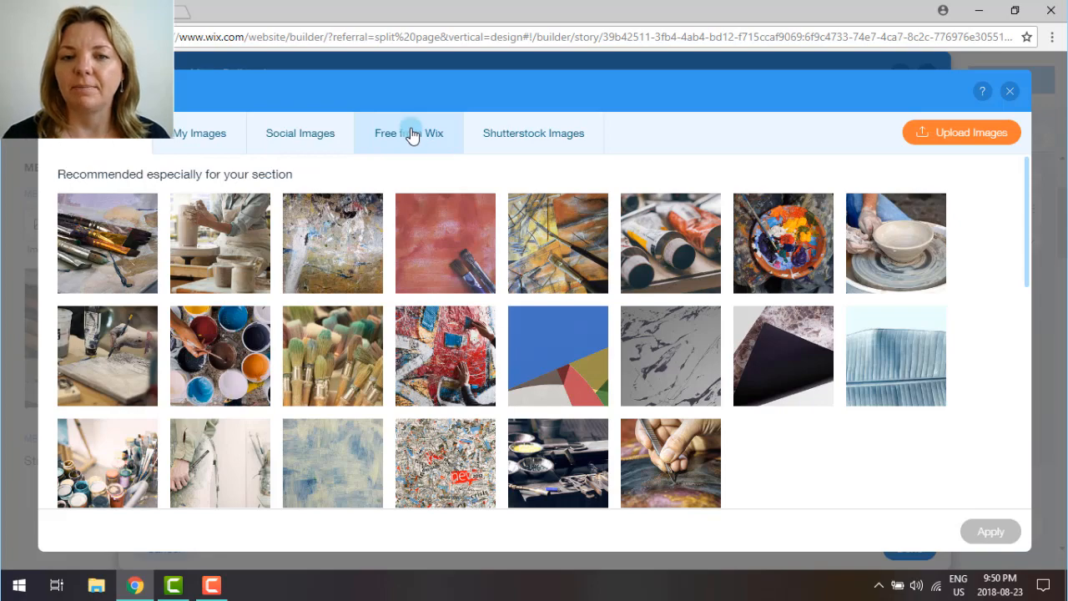
{"action": "left_click", "coordinate": [409, 133]}
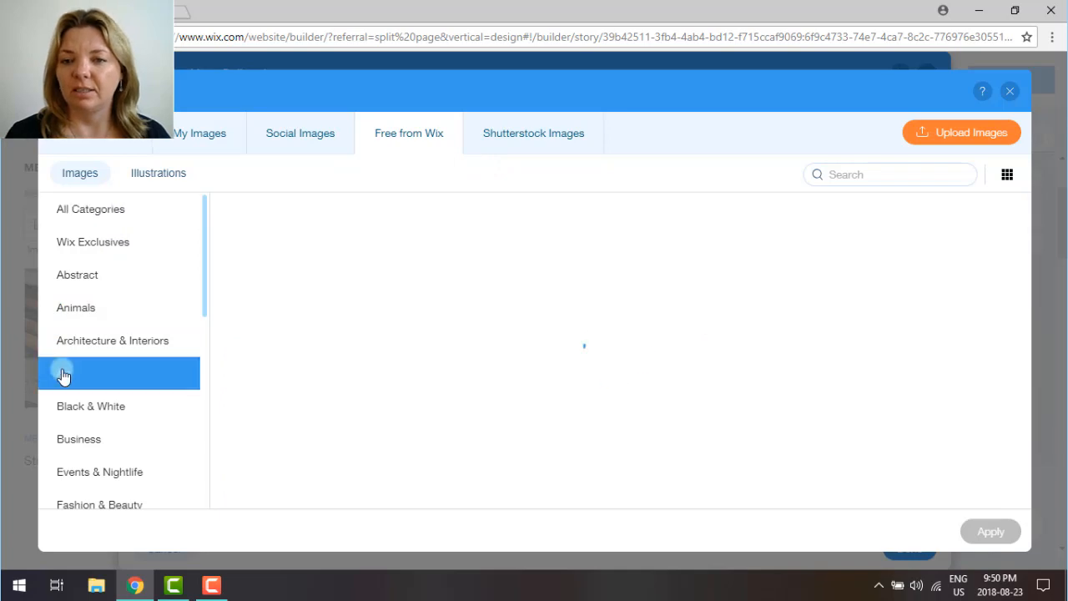
{"action": "left_click", "coordinate": [65, 373]}
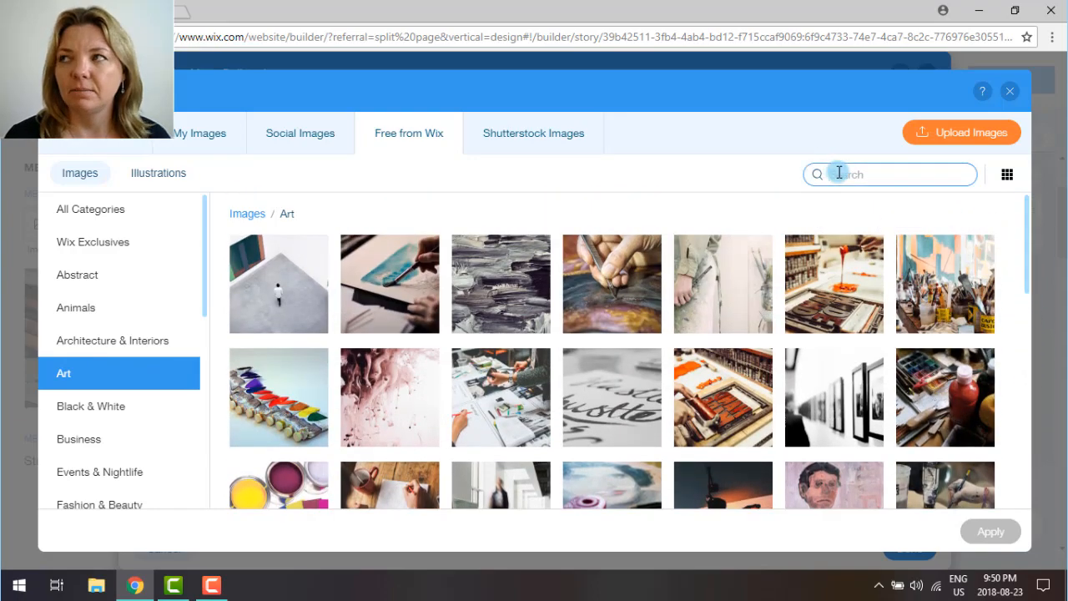
{"action": "type", "text": "watercolor"}
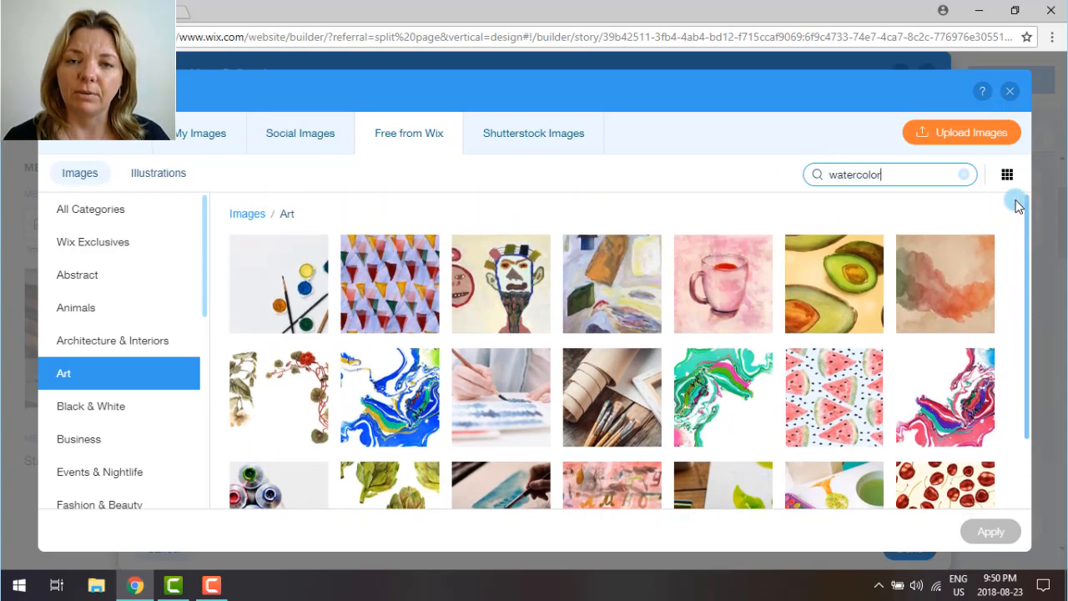
{"action": "mouse_move", "coordinate": [790, 177]}
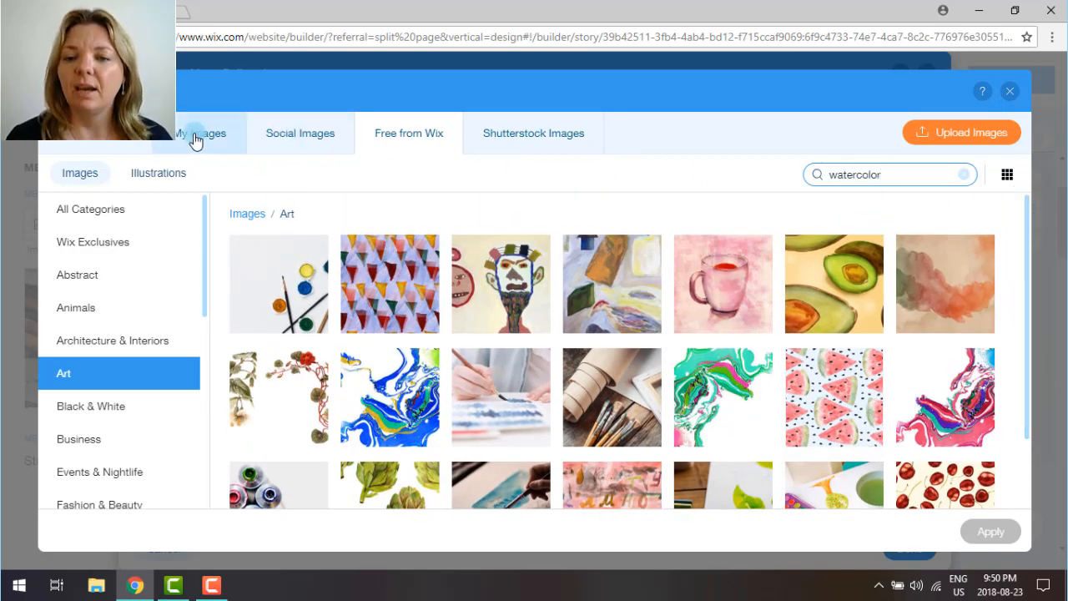
{"action": "left_click", "coordinate": [200, 133]}
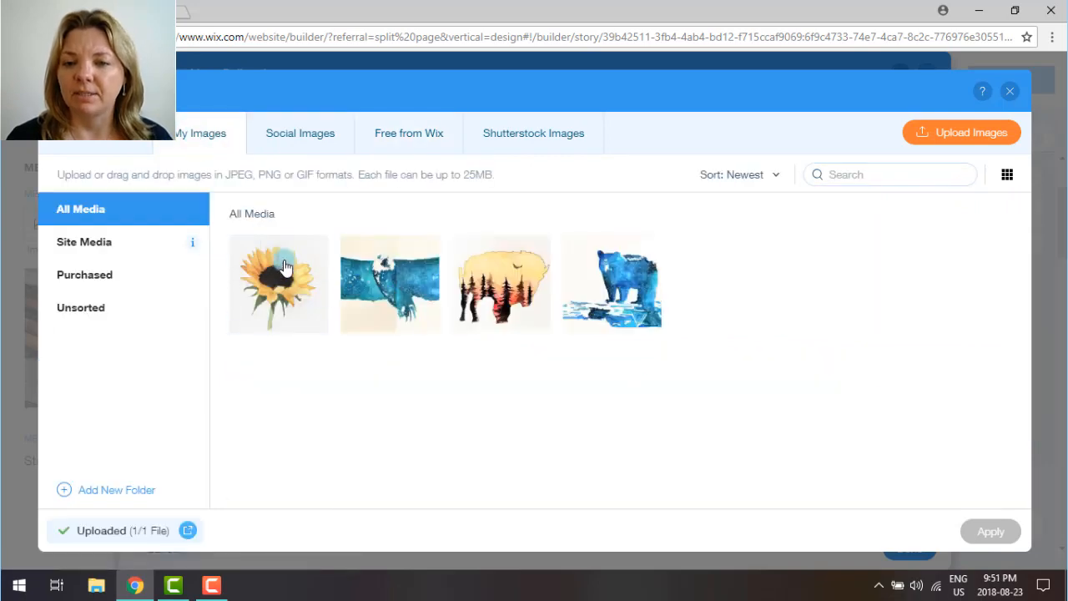
{"action": "left_click", "coordinate": [990, 530]}
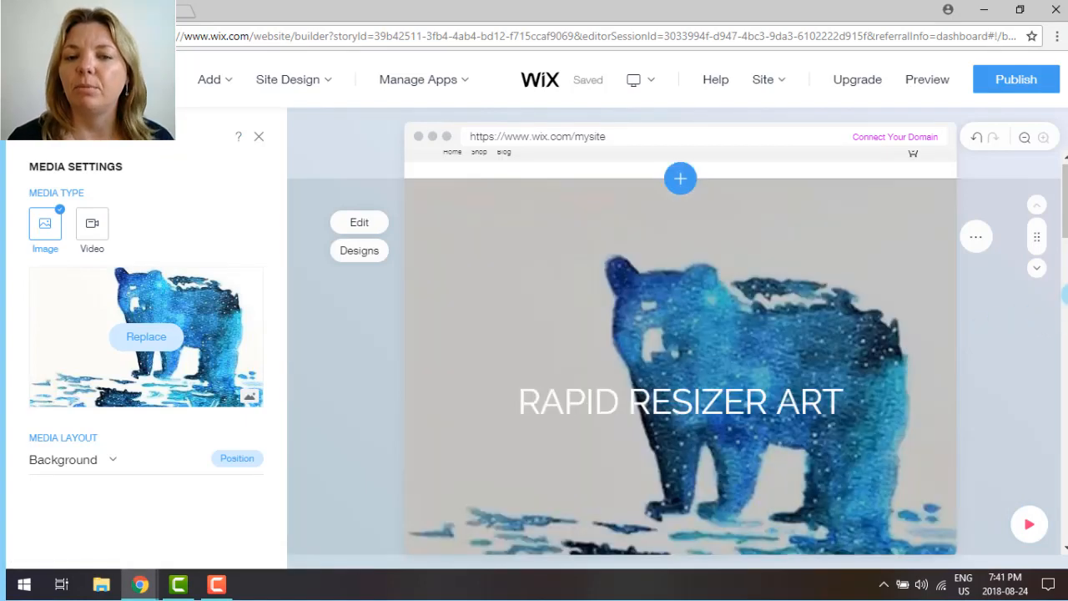
{"action": "mouse_move", "coordinate": [1020, 322]}
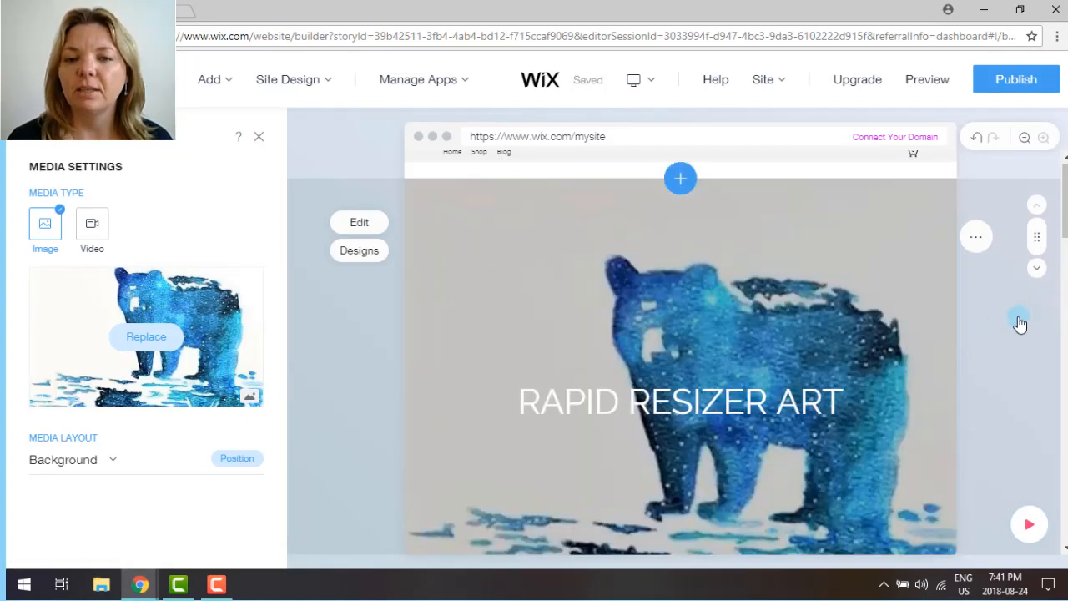
- Swap the My Story paintbrushes photo for sunflower.jpg from My Images
{"action": "scroll", "scroll_direction": "down", "scroll_amount": 3}
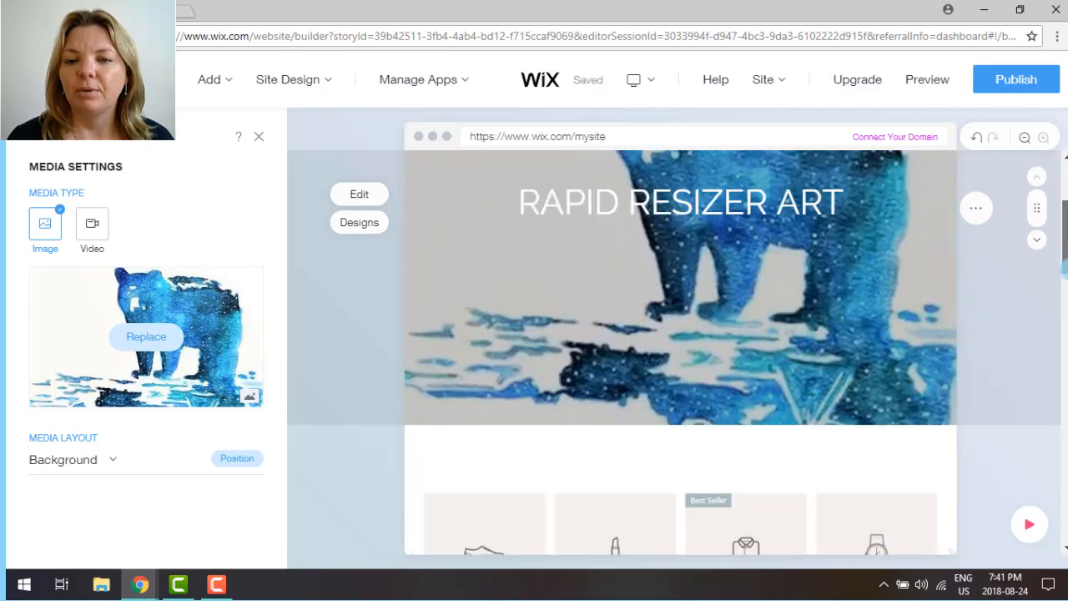
{"action": "scroll", "scroll_direction": "down", "scroll_amount": 3}
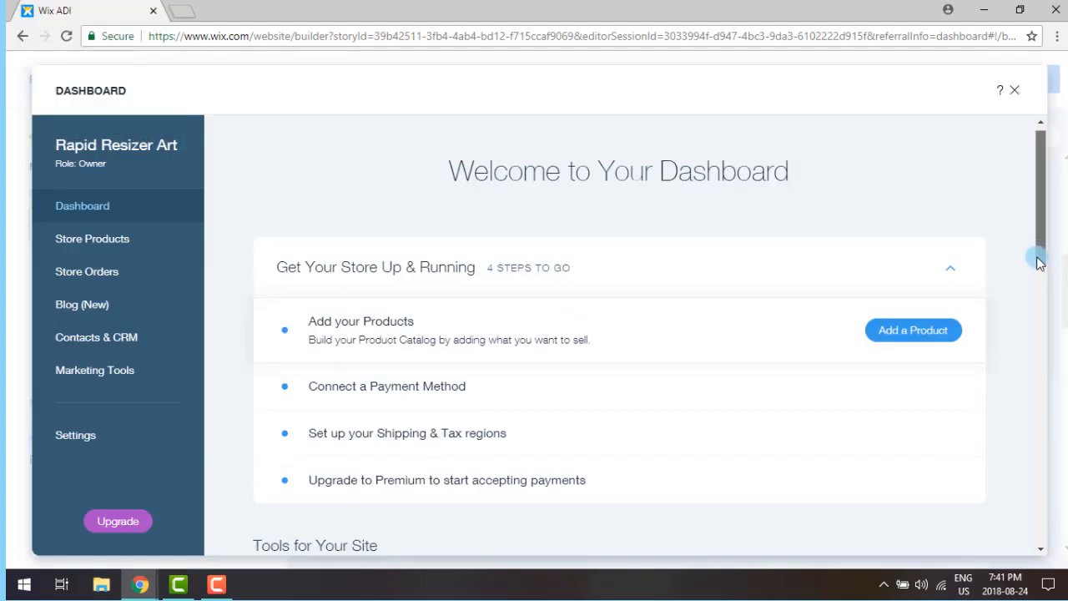
{"action": "scroll", "scroll_direction": "down", "scroll_amount": 3}
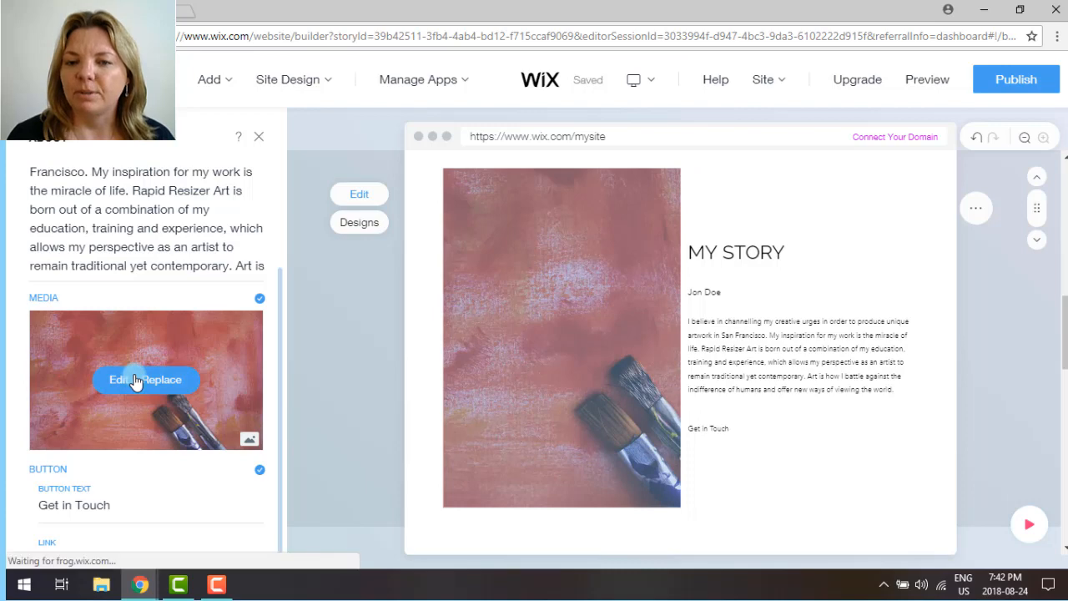
{"action": "left_click", "coordinate": [145, 380]}
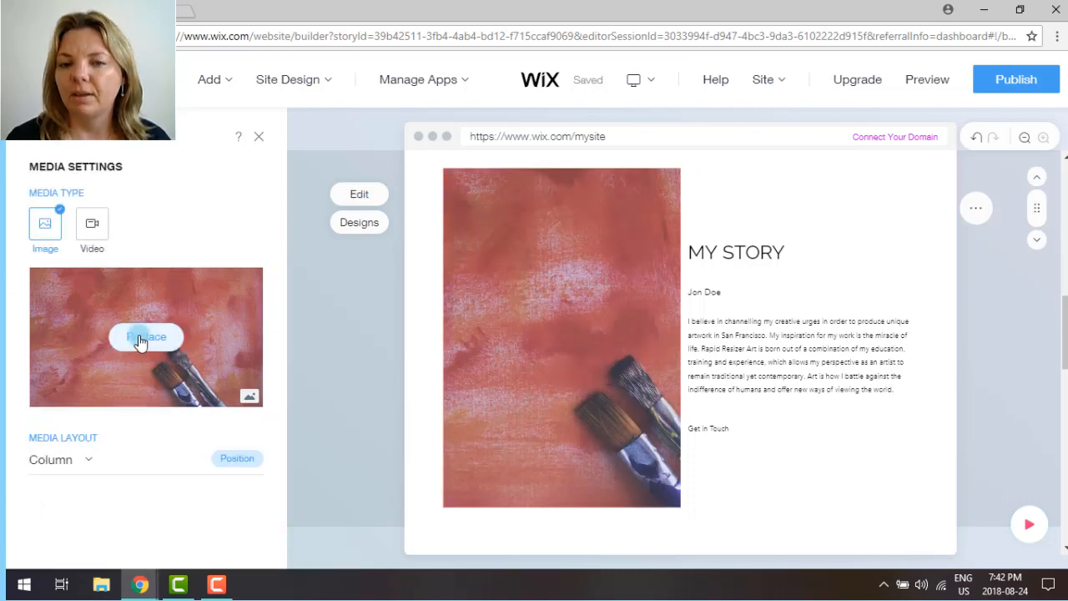
{"action": "left_click", "coordinate": [146, 337]}
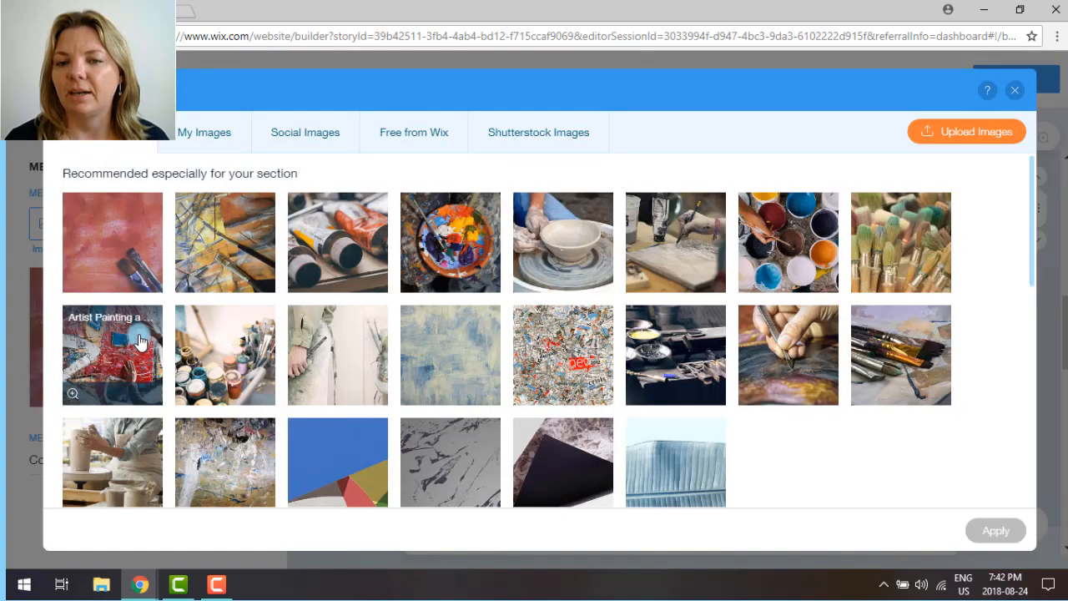
{"action": "left_click", "coordinate": [205, 132]}
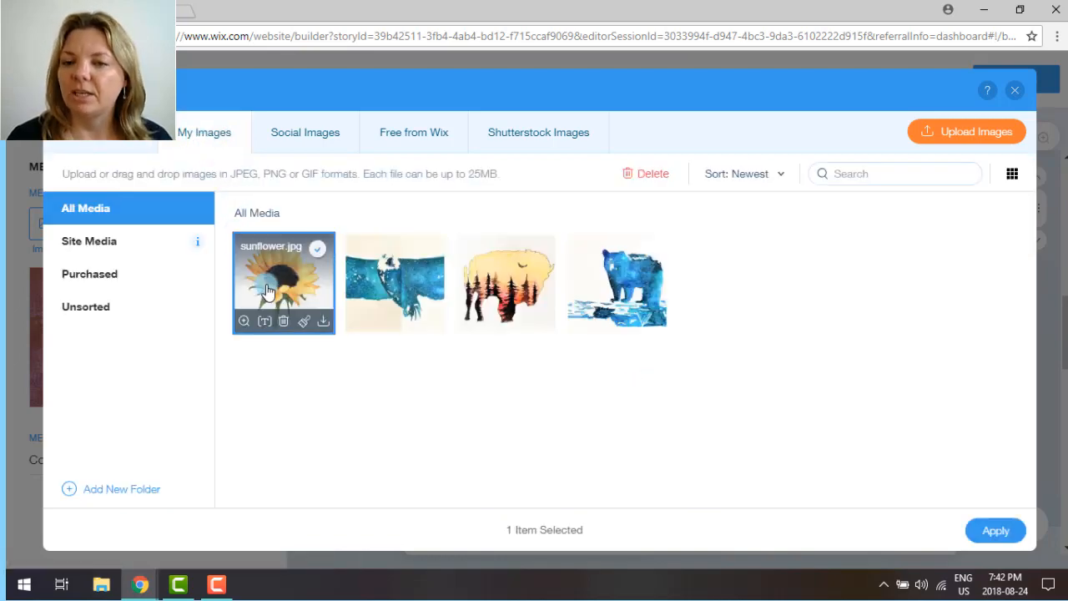
{"action": "left_click", "coordinate": [995, 530]}
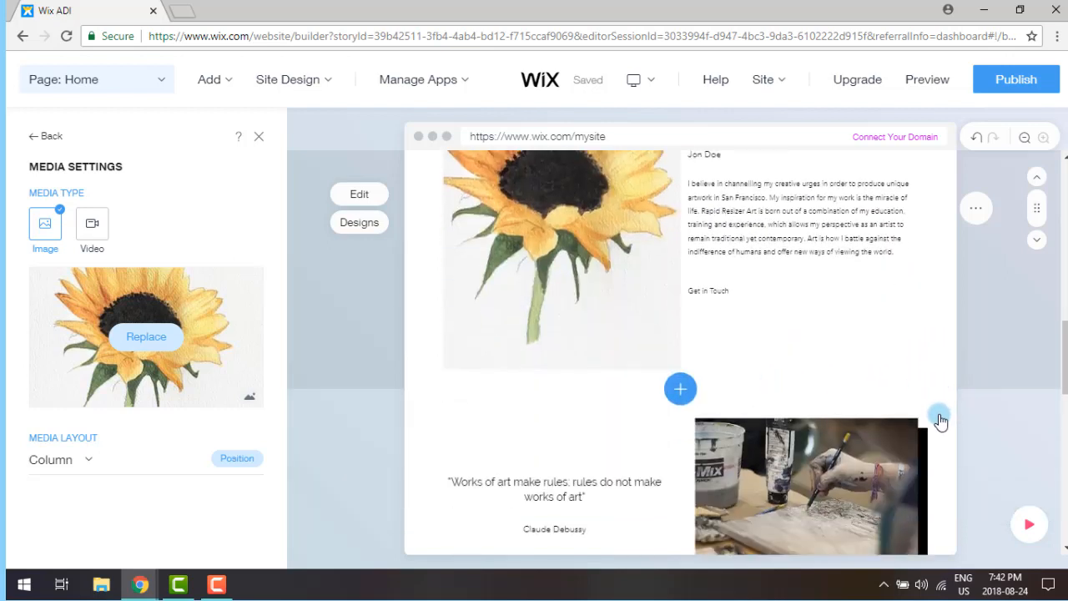
{"action": "scroll", "scroll_direction": "down", "scroll_amount": 3}
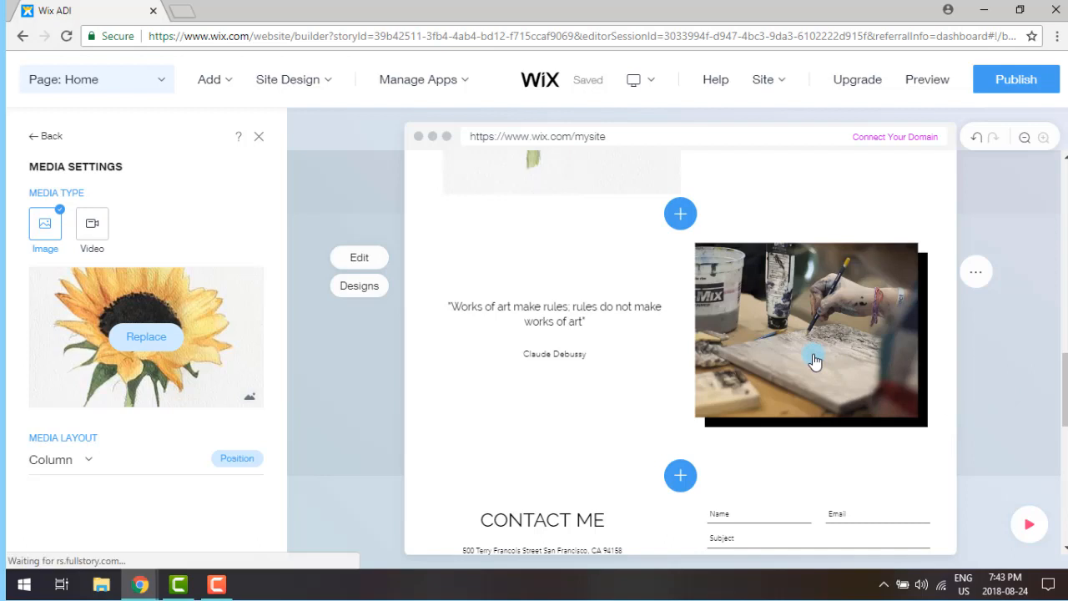
- Publish to a free wixsite.com address and look over the Premium Plan prices
{"action": "left_click", "coordinate": [1015, 78]}
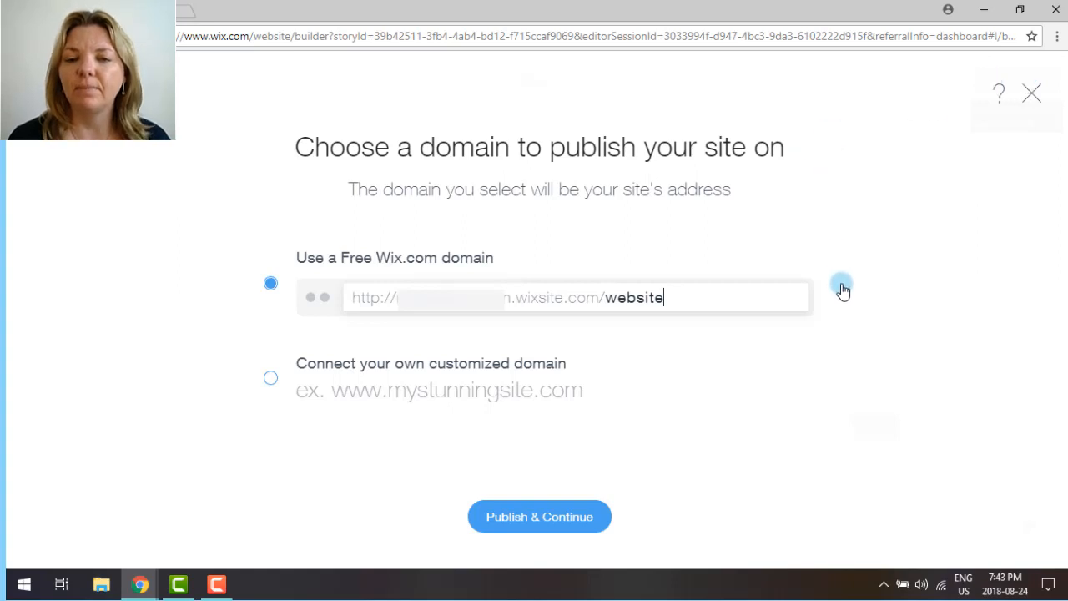
{"action": "left_click", "coordinate": [539, 516]}
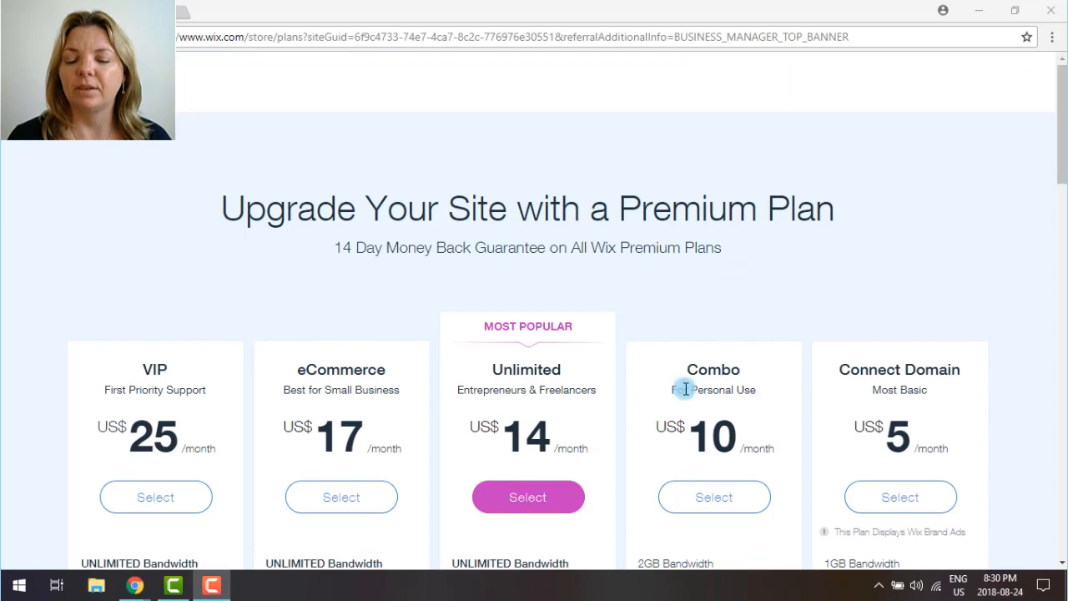
{"action": "mouse_move", "coordinate": [1030, 105]}
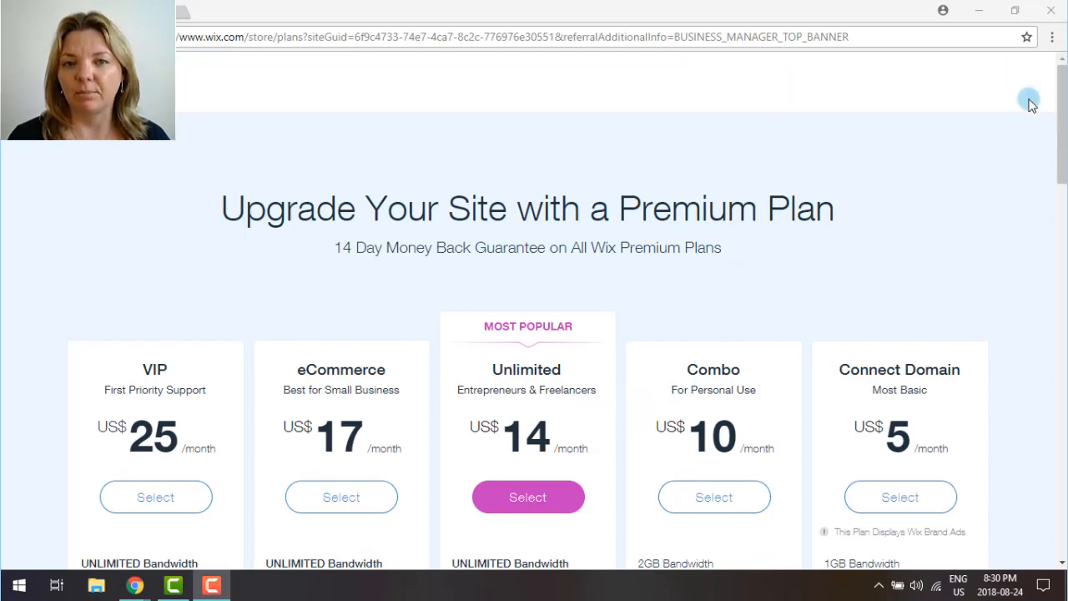
{"action": "scroll", "scroll_direction": "down", "scroll_amount": 3}
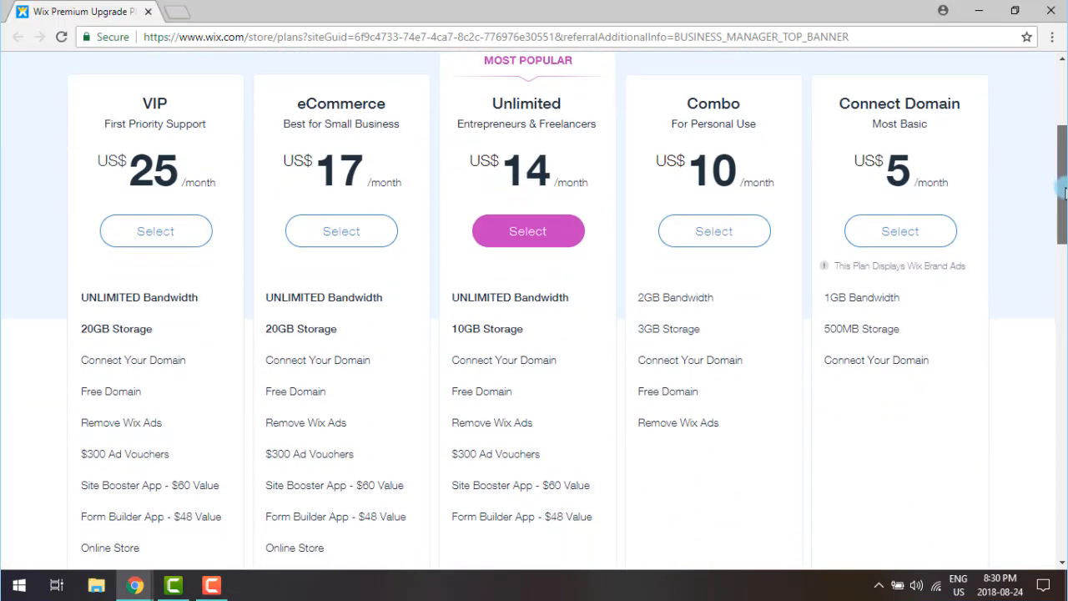
{"action": "scroll", "scroll_direction": "up", "scroll_amount": 3}
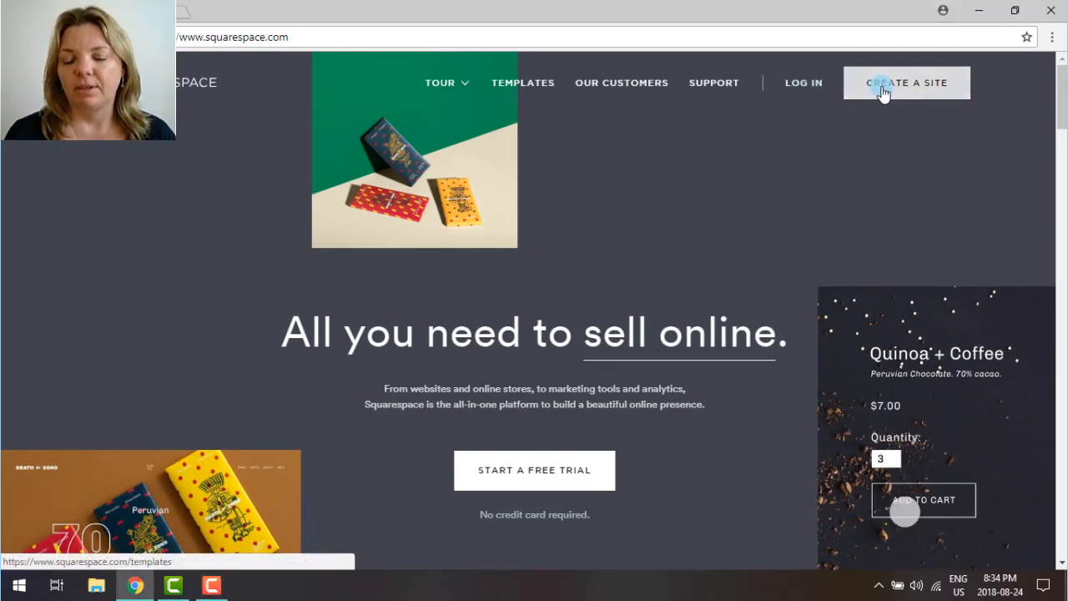
- Start a new Squarespace site and go to the Art & Design templates
{"action": "left_click", "coordinate": [522, 83]}
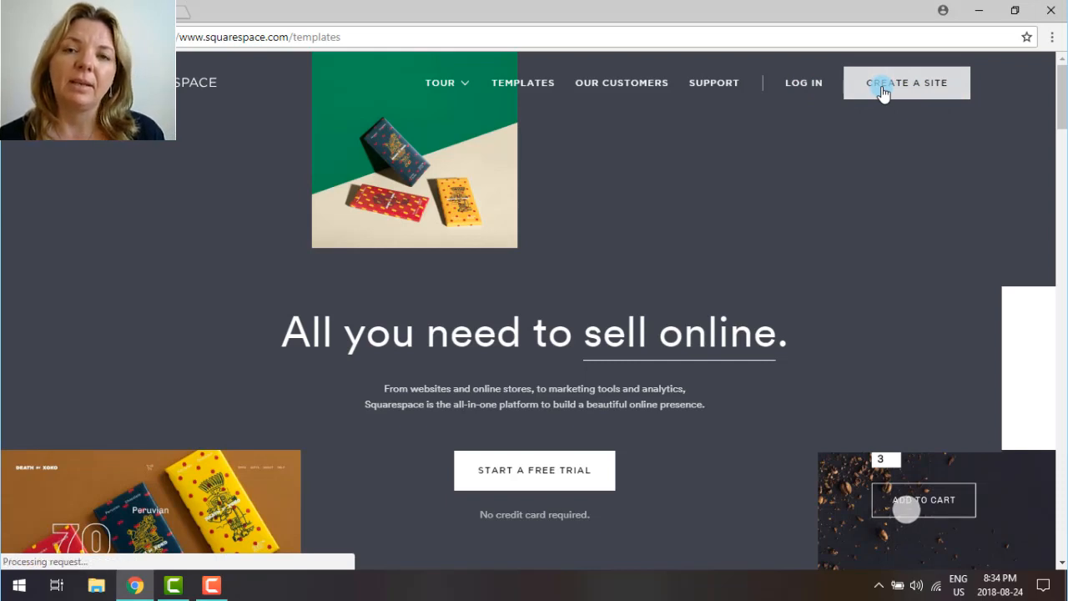
{"action": "left_click", "coordinate": [906, 83]}
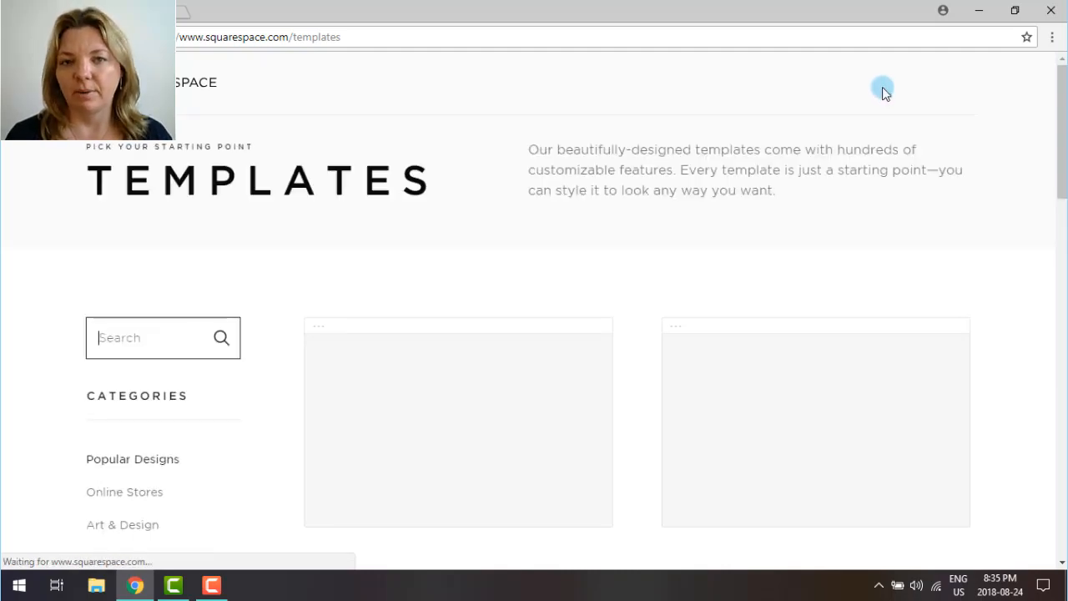
{"action": "mouse_move", "coordinate": [975, 186]}
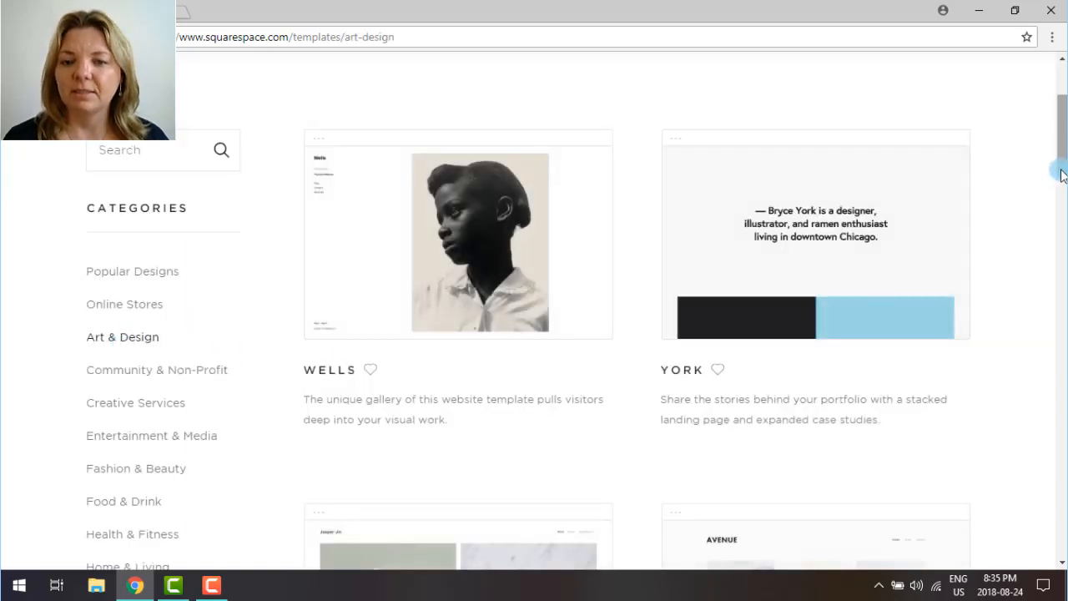
- Browse the art templates and start a site with the Avenue design
{"action": "scroll", "scroll_direction": "down", "scroll_amount": 3}
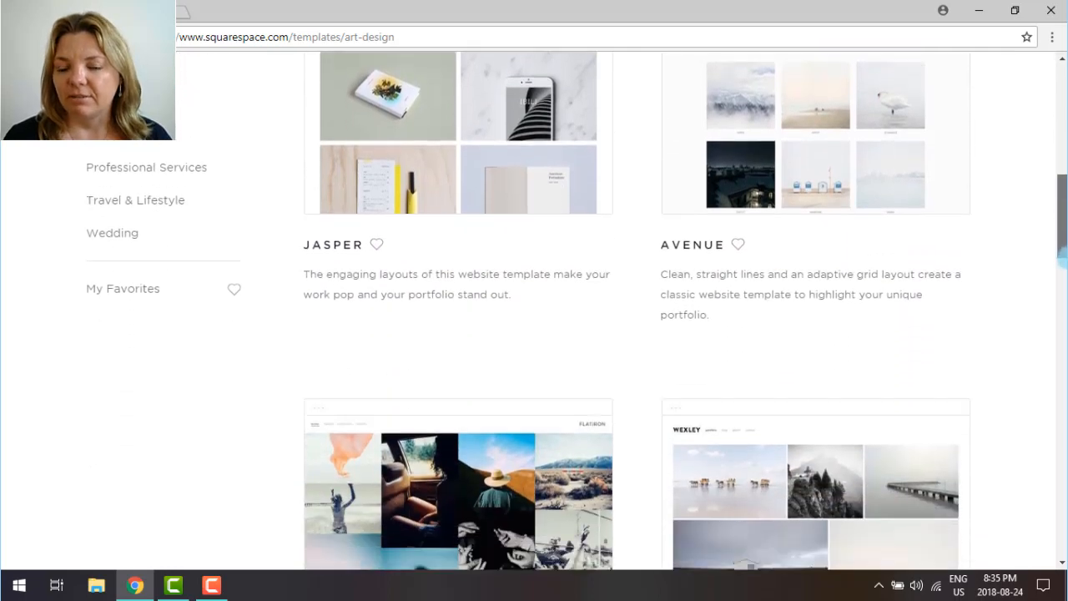
{"action": "scroll", "scroll_direction": "down", "scroll_amount": 3}
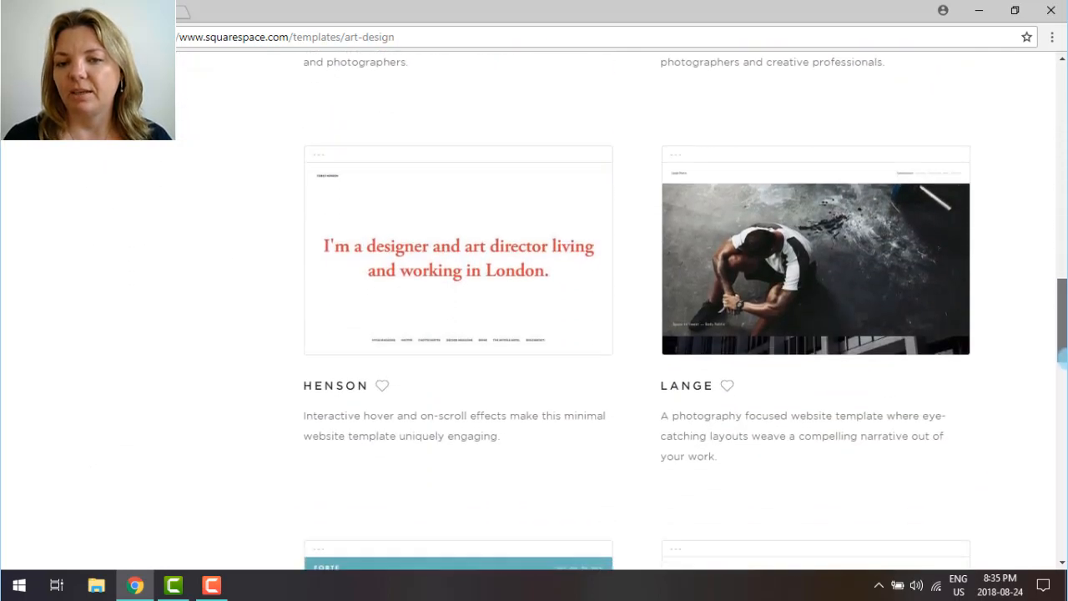
{"action": "scroll", "scroll_direction": "down", "scroll_amount": 3}
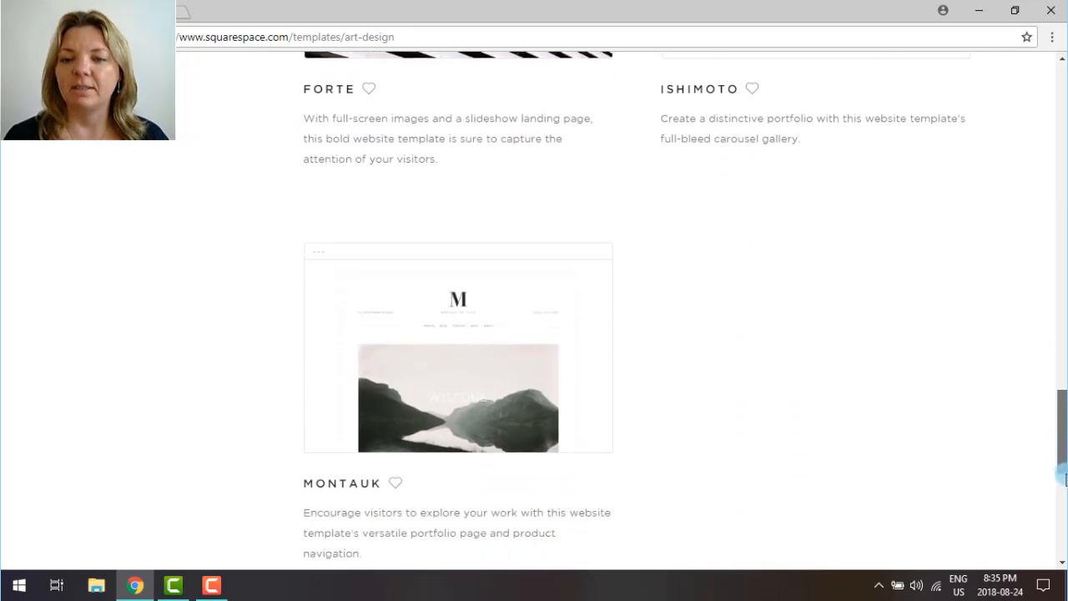
{"action": "scroll", "scroll_direction": "up", "scroll_amount": 3}
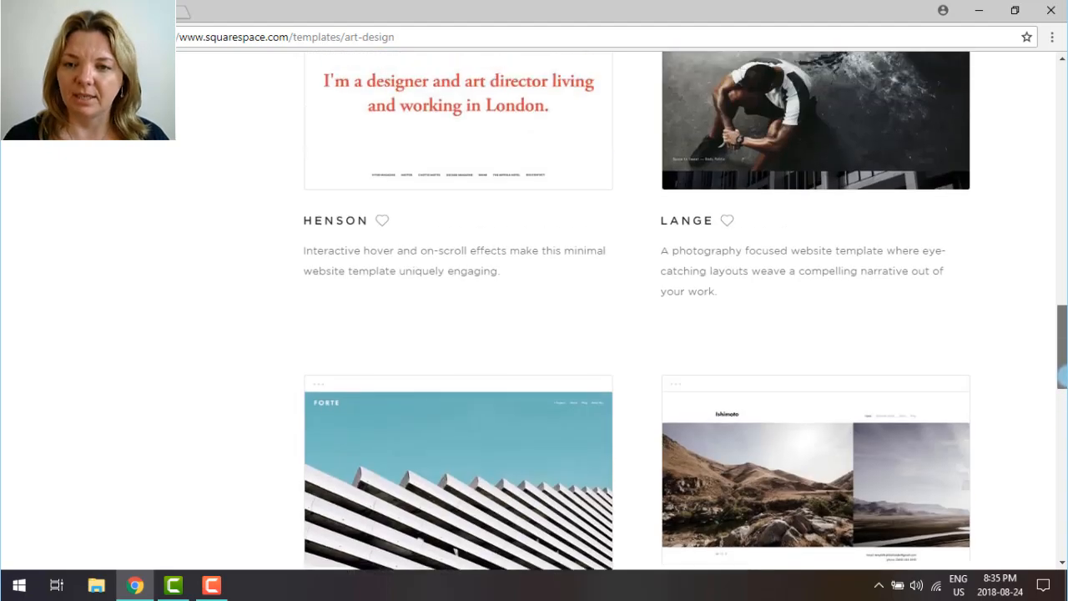
{"action": "scroll", "scroll_direction": "down", "scroll_amount": 3}
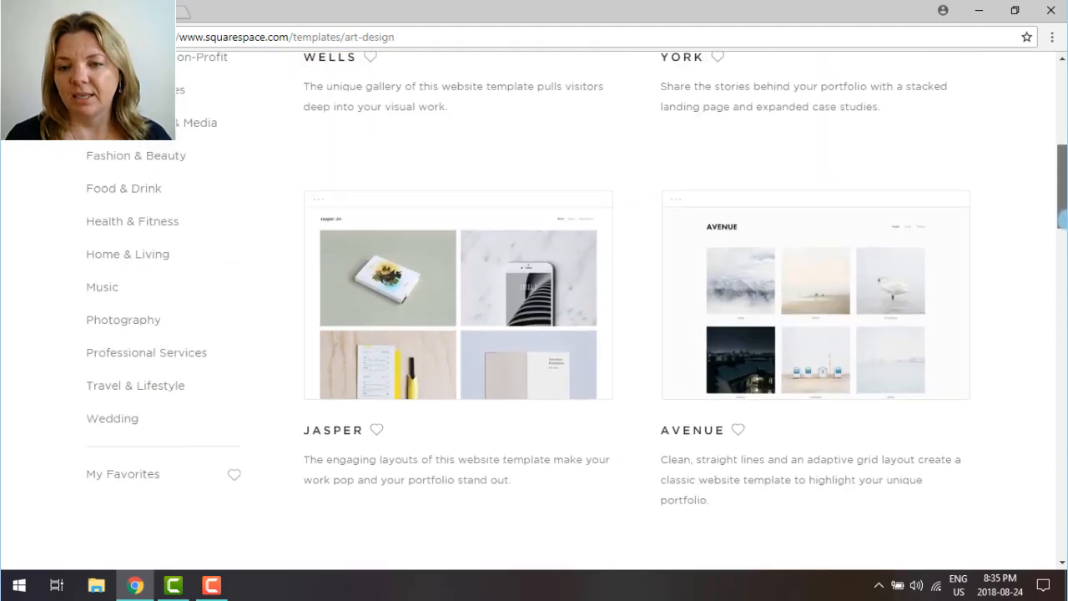
{"action": "mouse_move", "coordinate": [816, 294]}
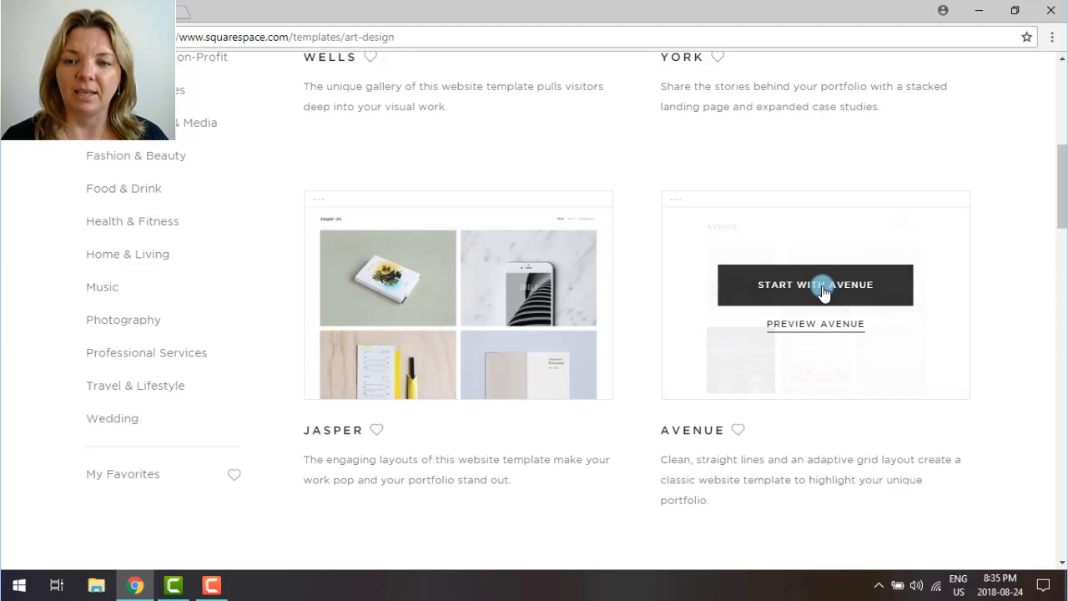
{"action": "left_click", "coordinate": [816, 285]}
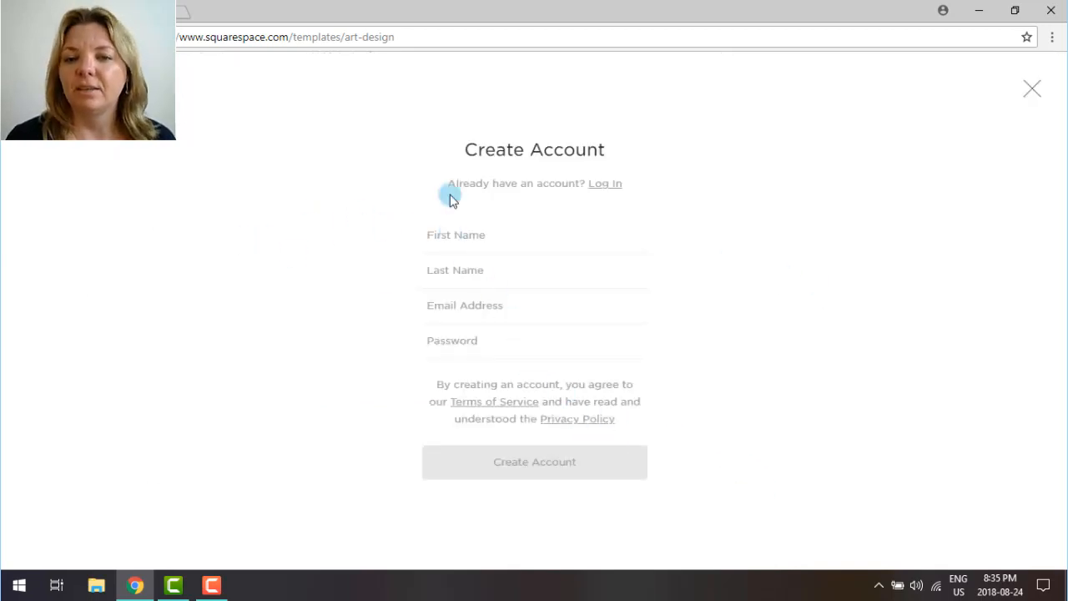
- Get past the welcome screen and retitle the Avenue site 'Rapid Resizer Art'
{"action": "left_click", "coordinate": [534, 462]}
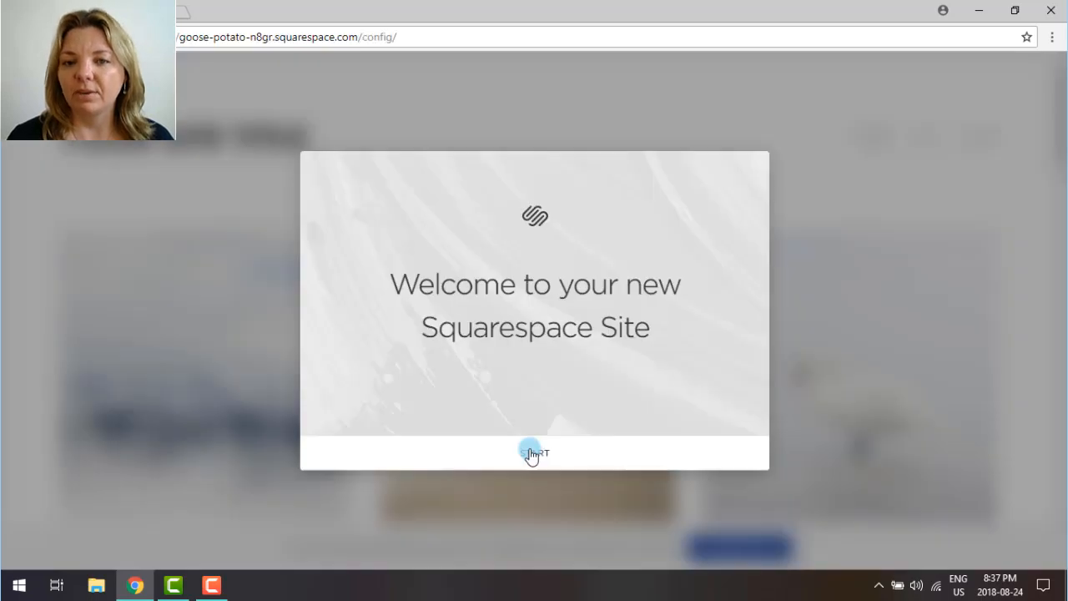
{"action": "left_click", "coordinate": [534, 452]}
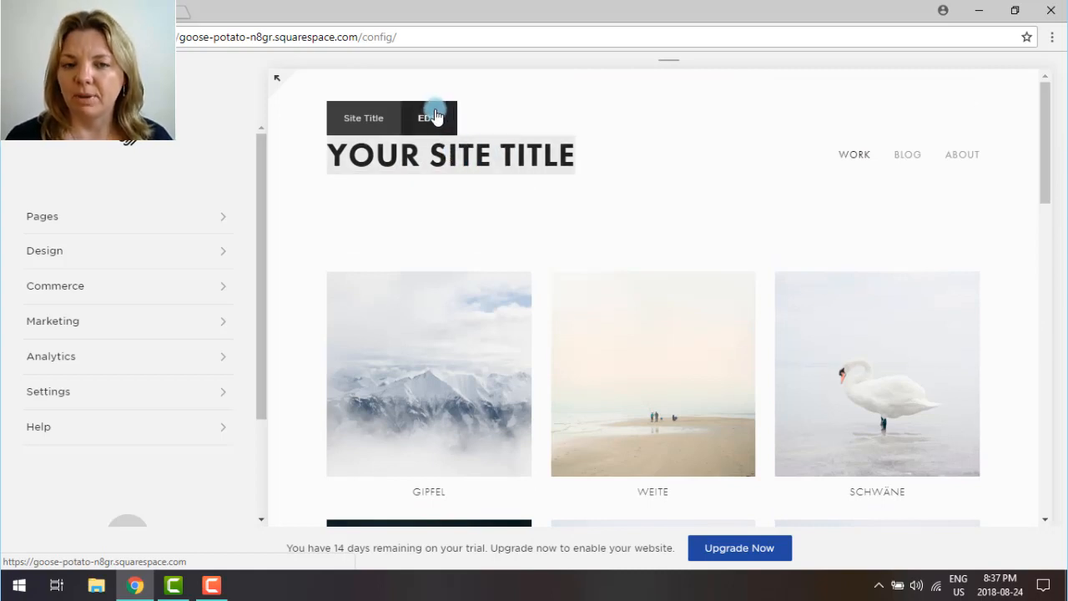
{"action": "left_click", "coordinate": [430, 117]}
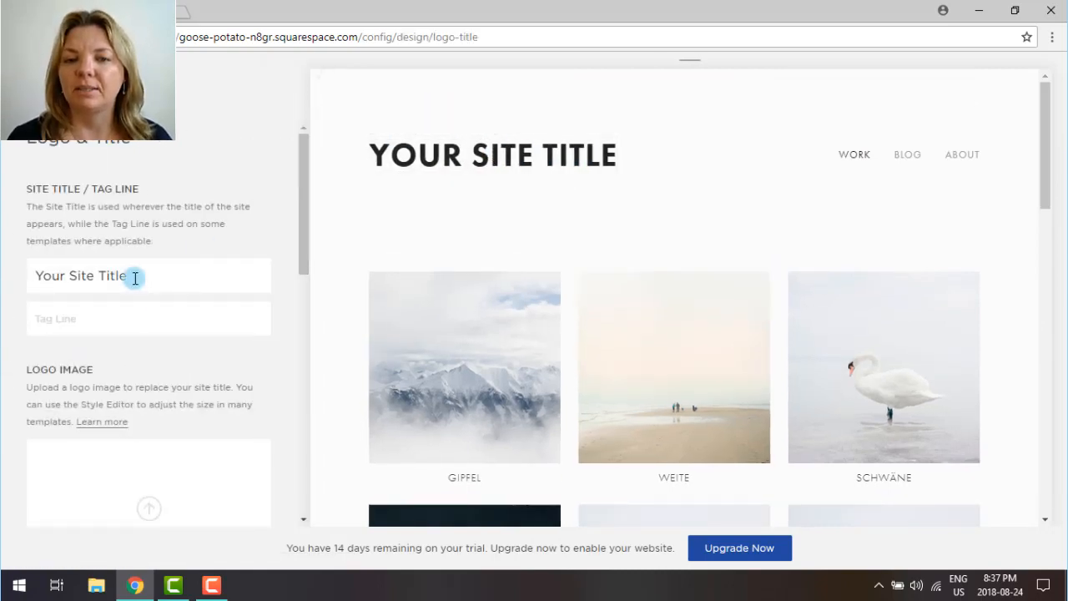
{"action": "type", "text": "R"}
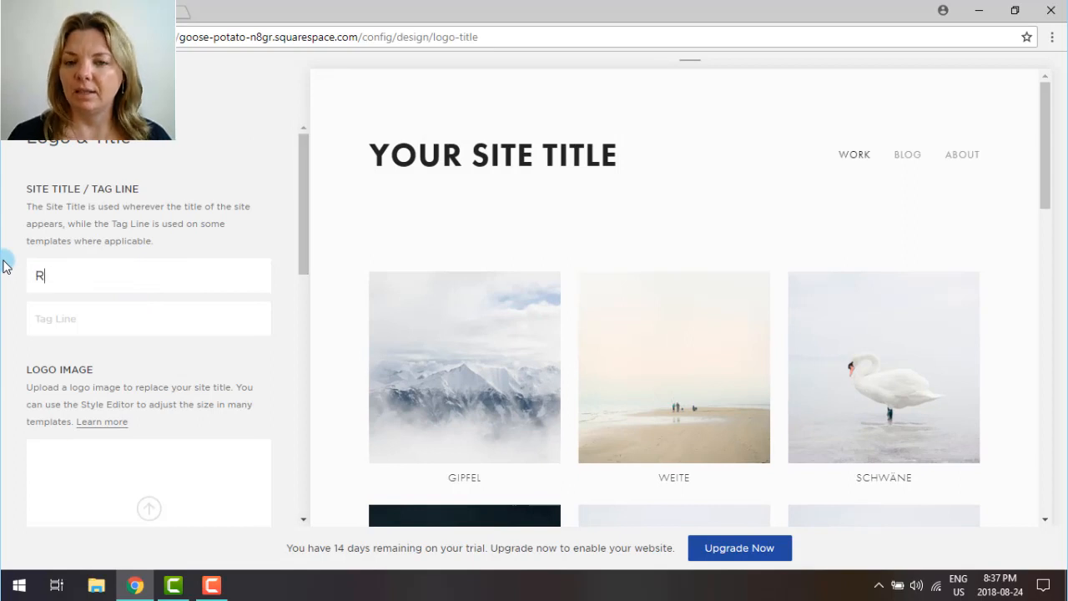
{"action": "type", "text": "apid Resizer"}
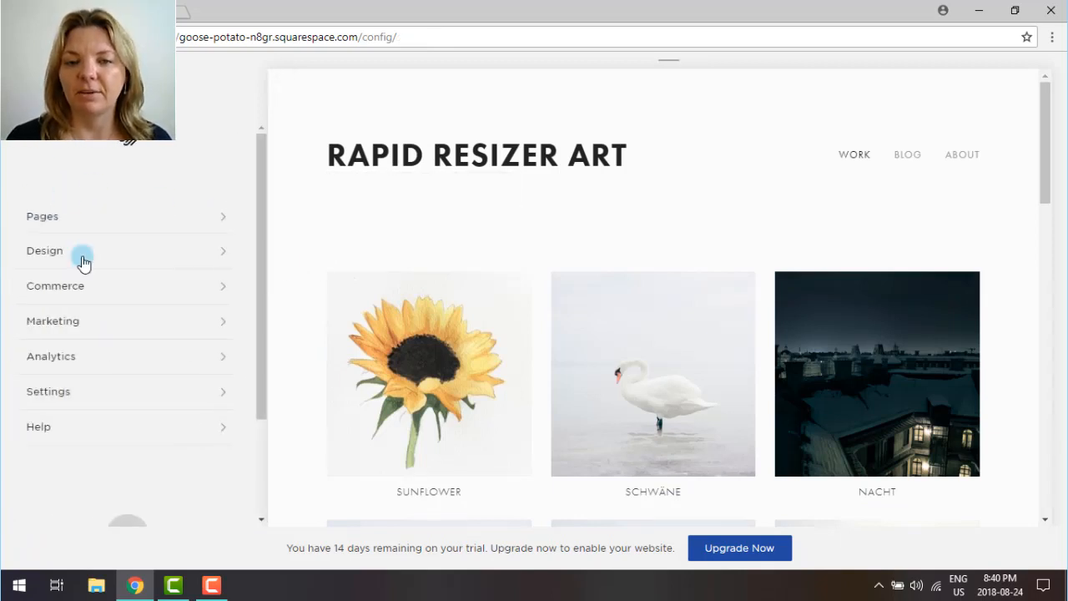
- Bring up the Site Title Color setting in the Design Style Editor
{"action": "left_click", "coordinate": [44, 250]}
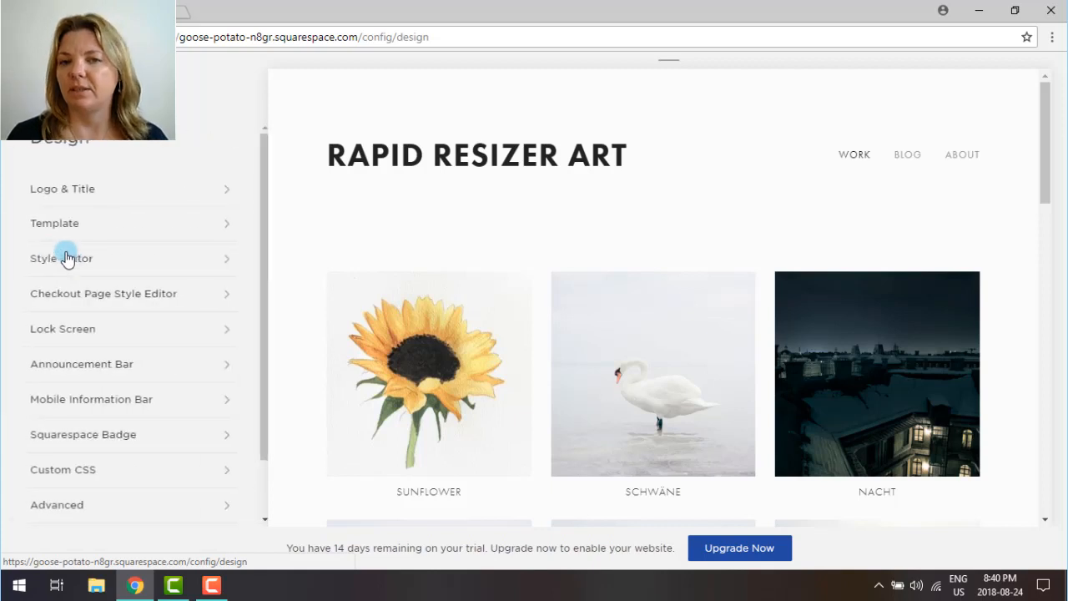
{"action": "mouse_move", "coordinate": [61, 258]}
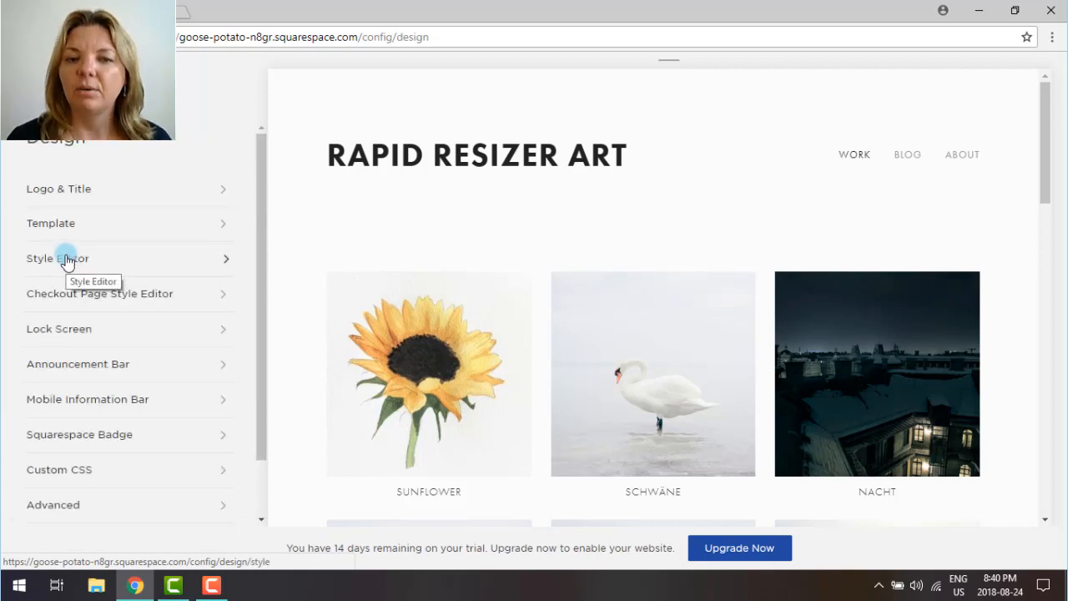
{"action": "mouse_move", "coordinate": [102, 264]}
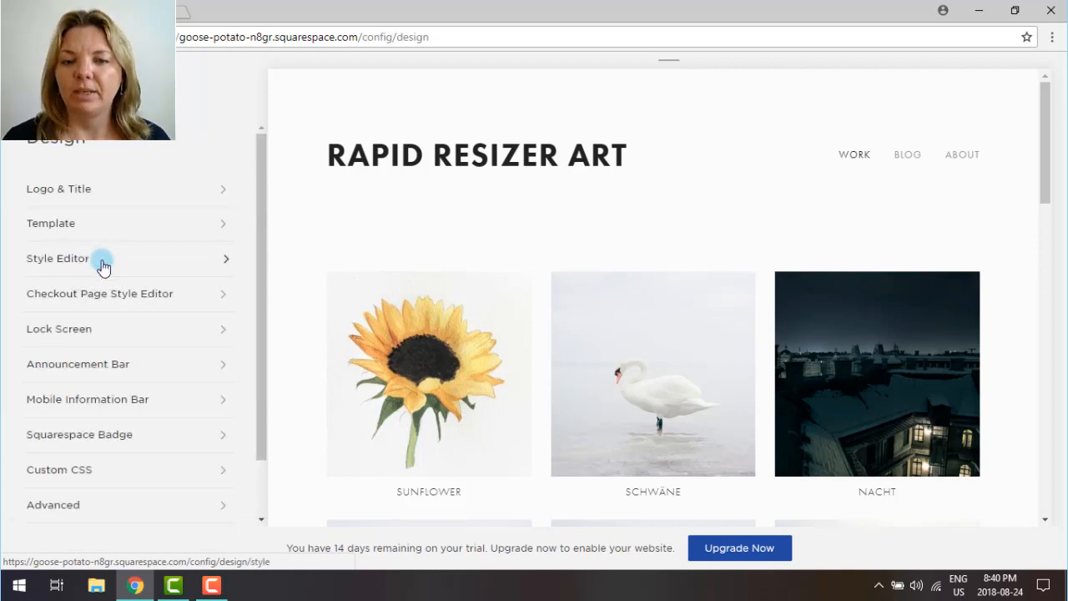
{"action": "left_click", "coordinate": [58, 258]}
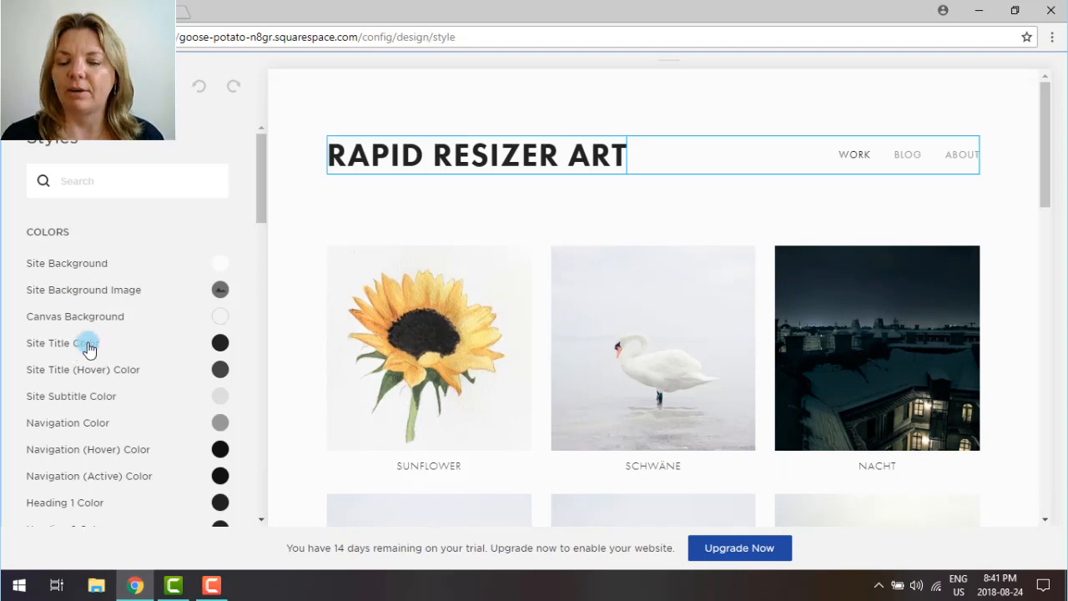
{"action": "left_click", "coordinate": [221, 343]}
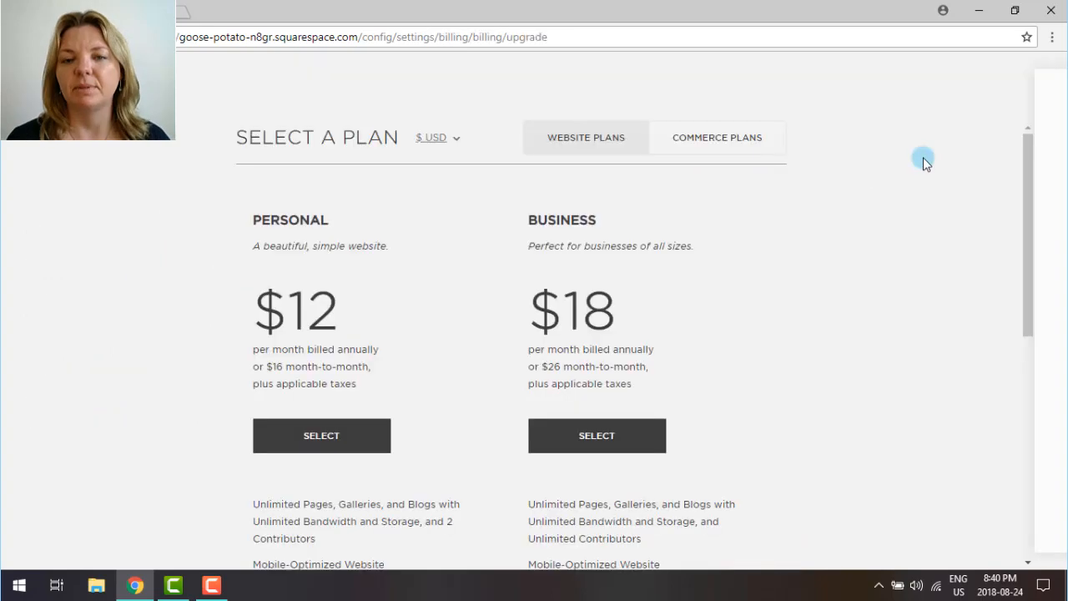
{"action": "mouse_move", "coordinate": [1018, 185]}
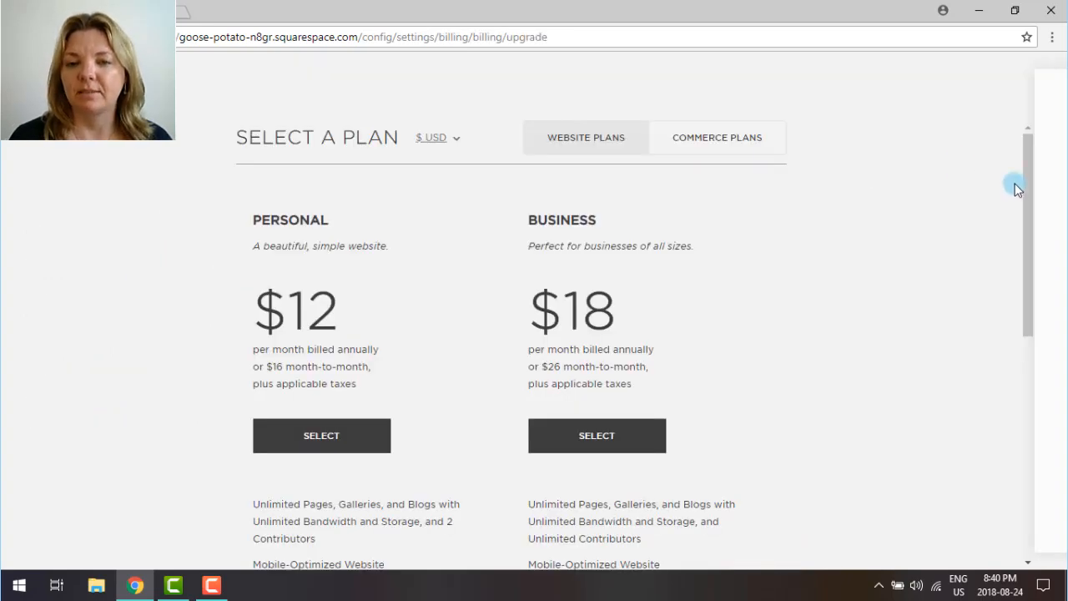
- Scroll through Squarespace's Personal and Business plan features, then go to Shopify's homepage
{"action": "scroll", "scroll_direction": "down", "scroll_amount": 3}
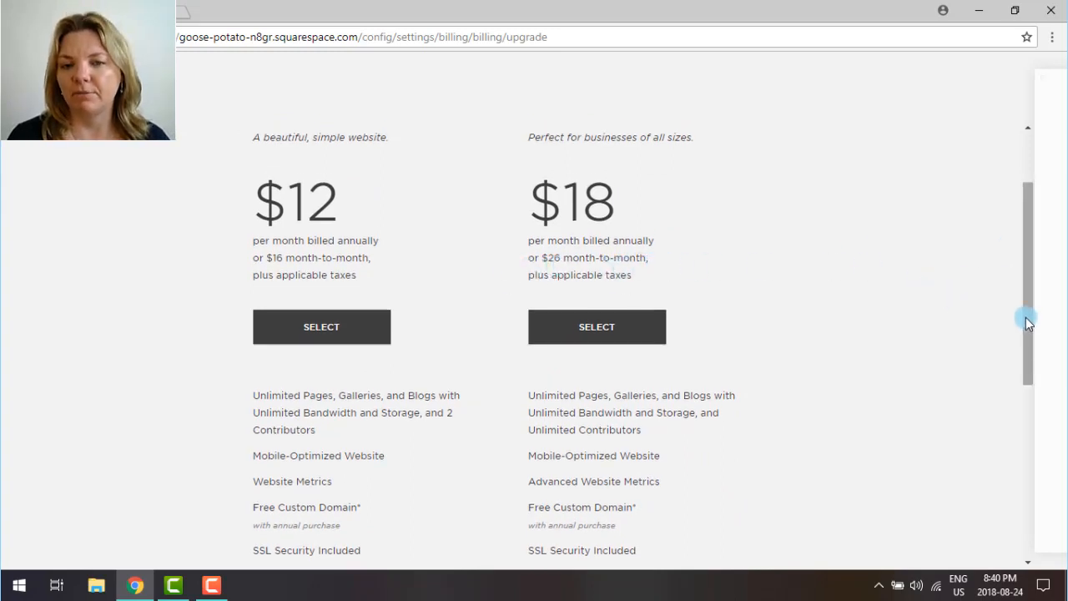
{"action": "scroll", "scroll_direction": "down", "scroll_amount": 3}
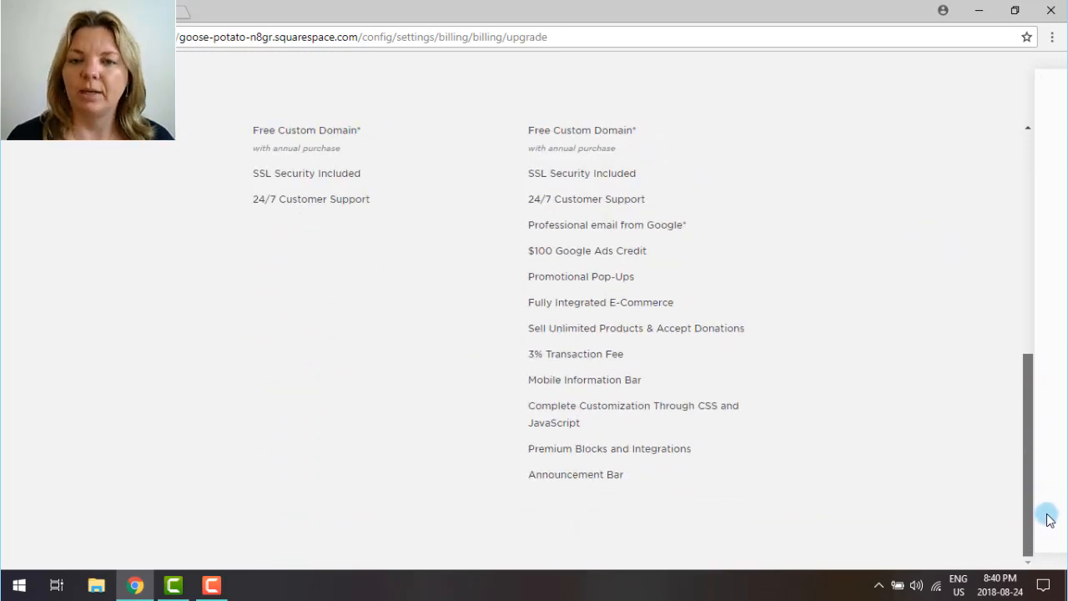
{"action": "scroll", "scroll_direction": "up", "scroll_amount": 3}
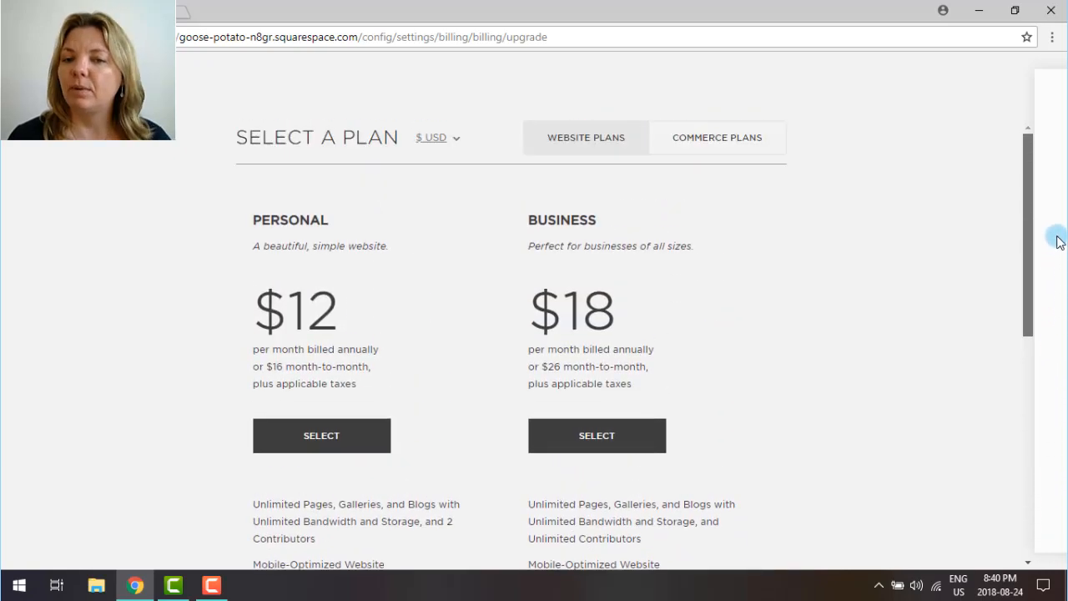
{"action": "left_click", "coordinate": [711, 137]}
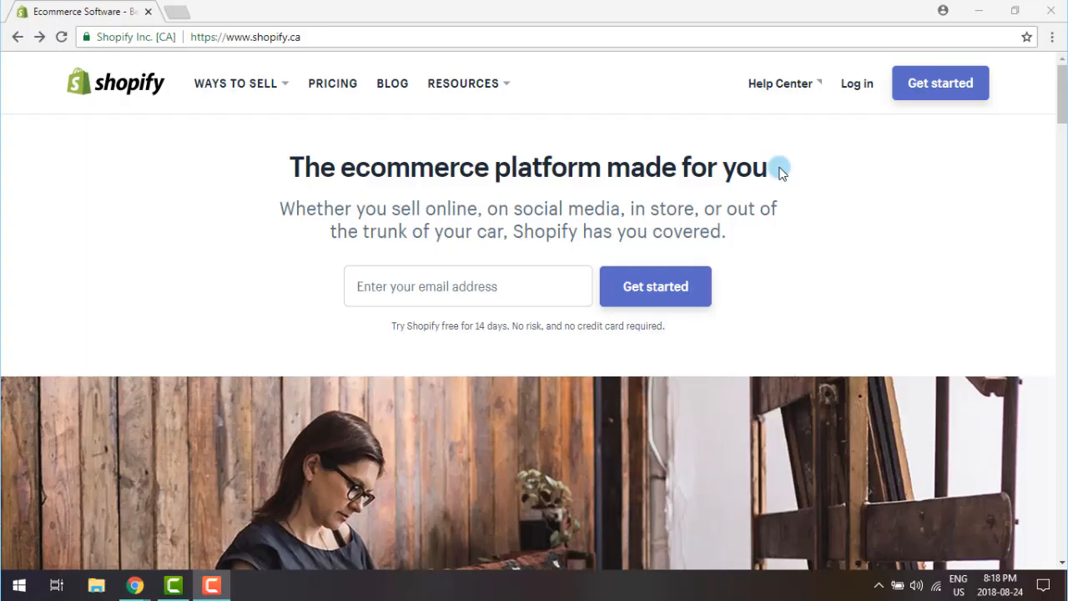
- View Shopify's plan prices and start a free trial store for Rapid Resizer Art
{"action": "left_click", "coordinate": [236, 83]}
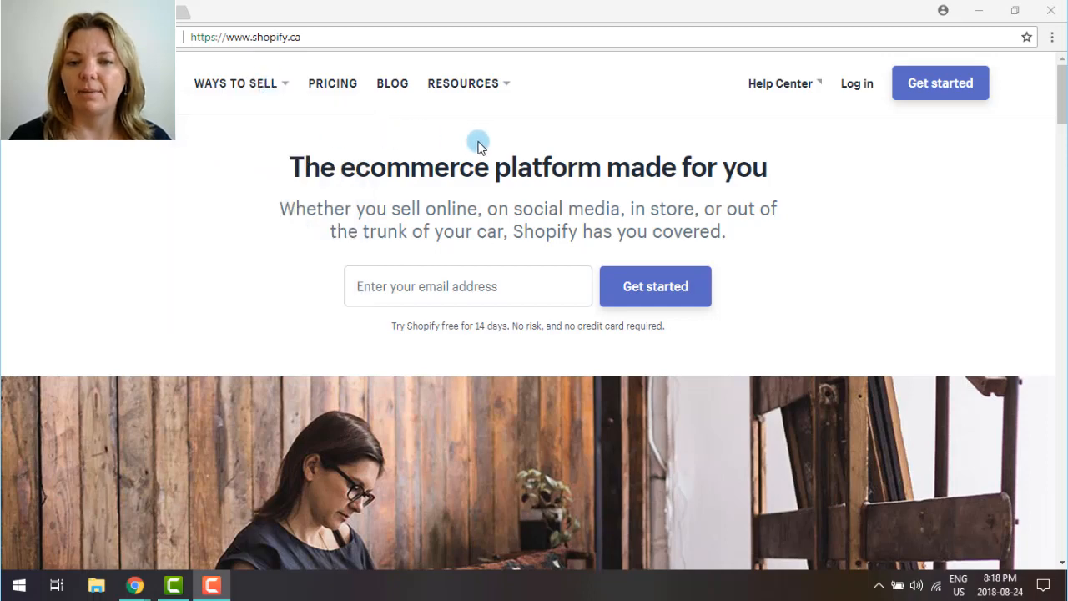
{"action": "left_click", "coordinate": [332, 83]}
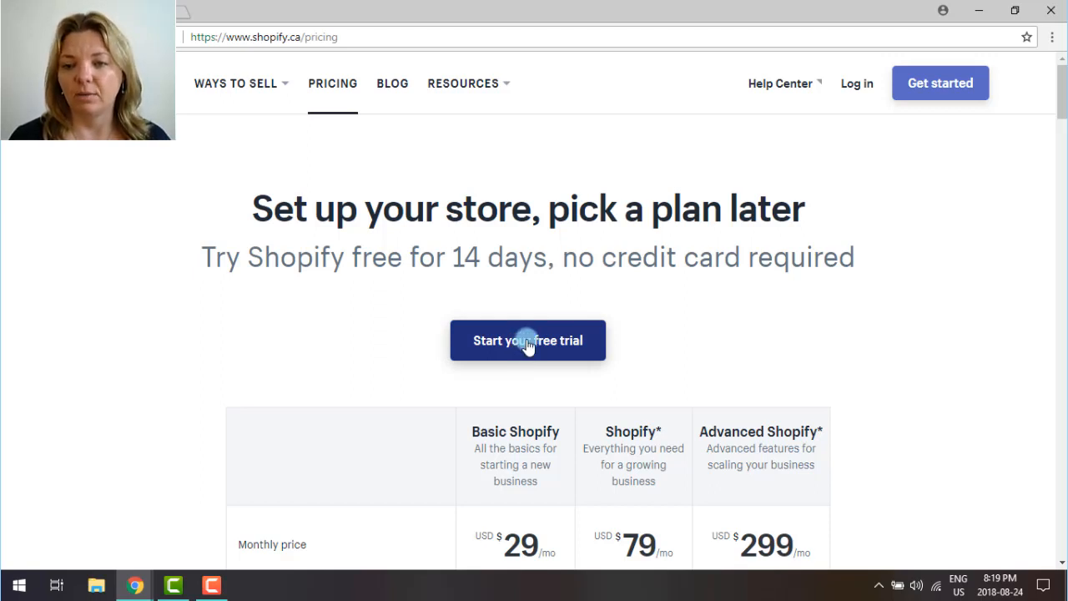
{"action": "left_click", "coordinate": [528, 340]}
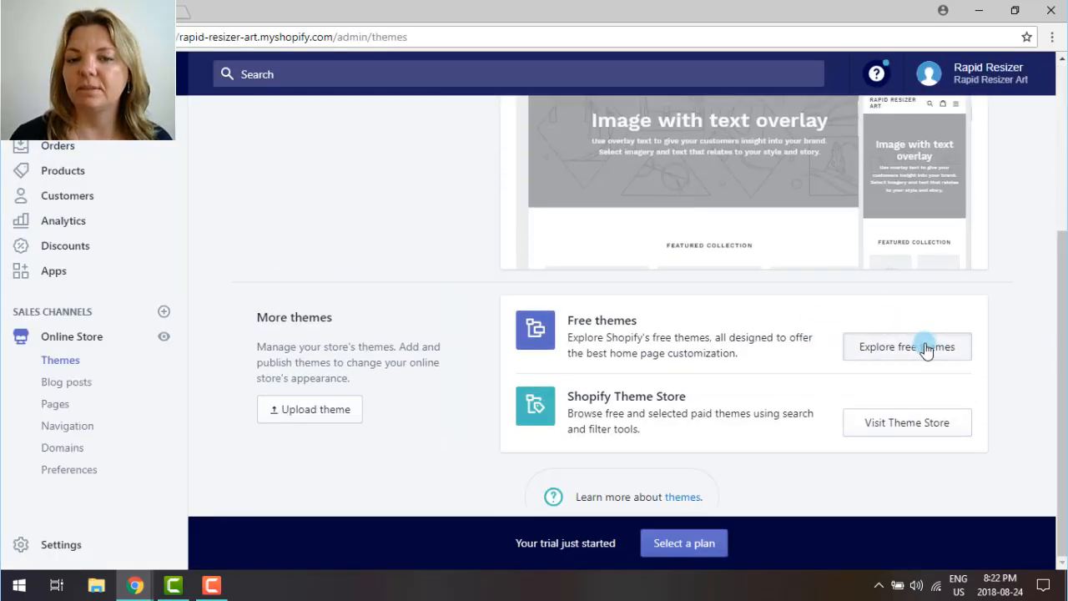
{"action": "mouse_move", "coordinate": [66, 382]}
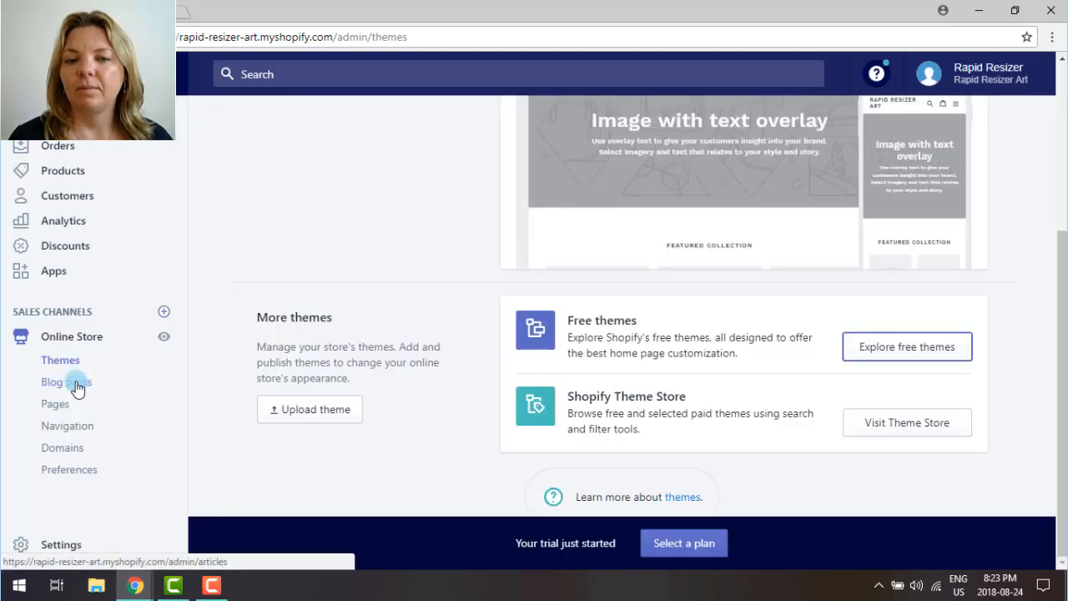
- Browse the Shopify admin's Blog posts, Pages and Apps, ending on the empty Products page
{"action": "left_click", "coordinate": [66, 382]}
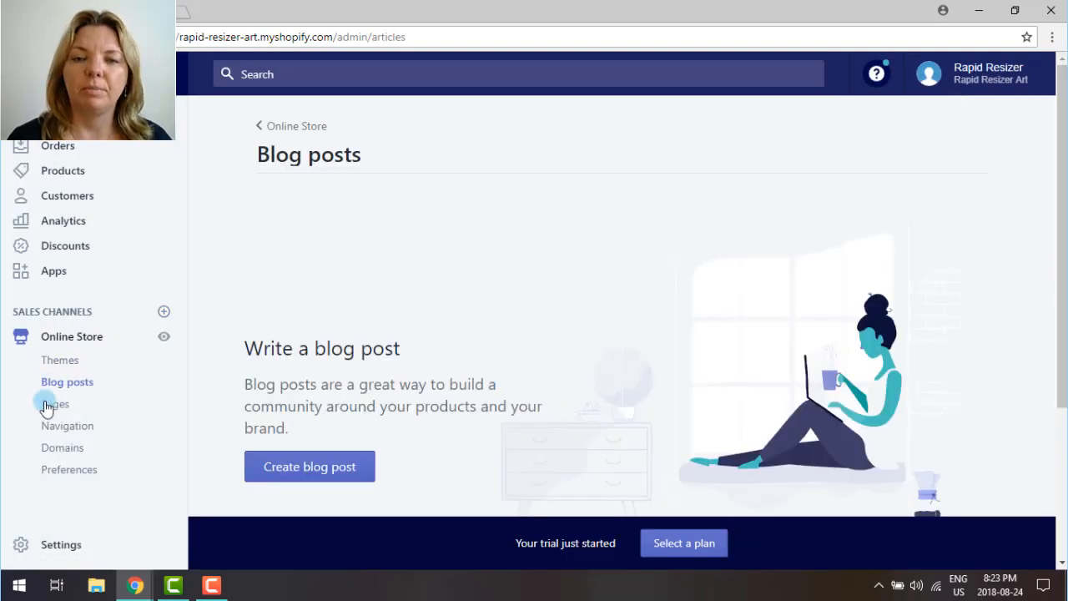
{"action": "left_click", "coordinate": [55, 403]}
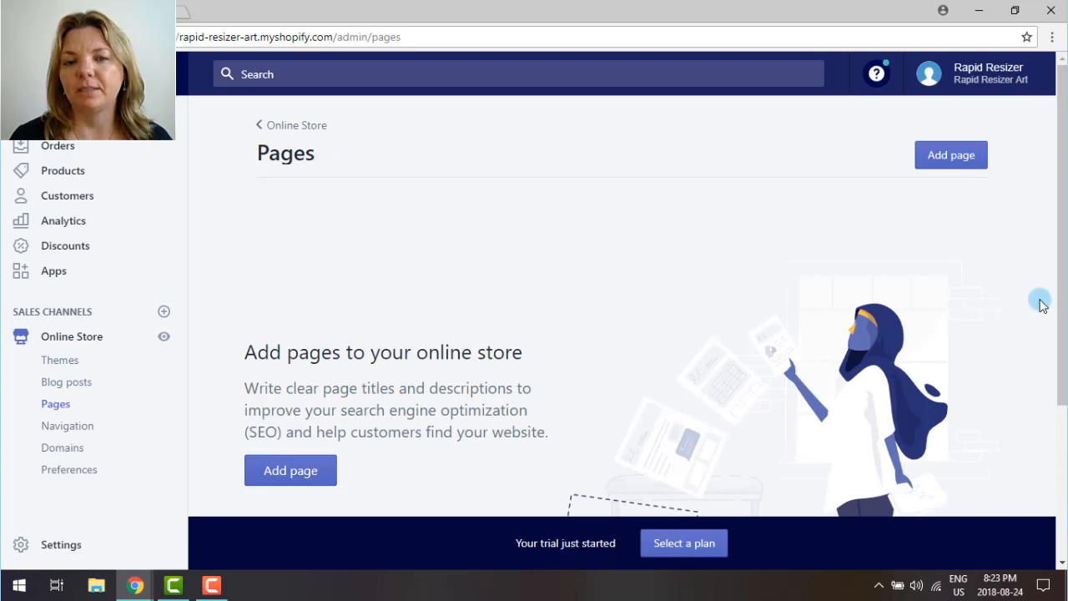
{"action": "left_click", "coordinate": [53, 270]}
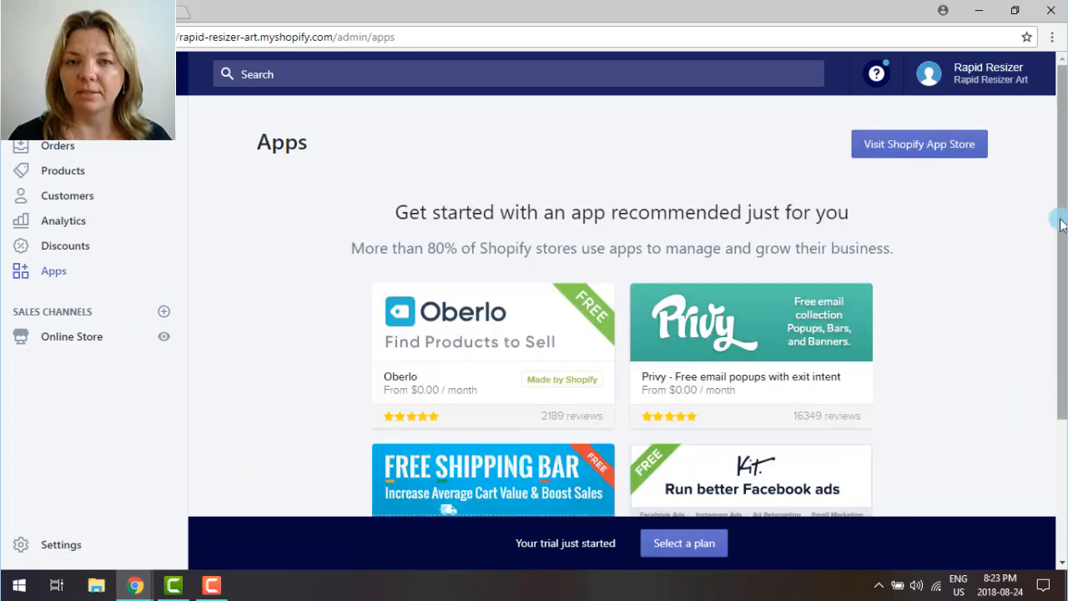
{"action": "left_click", "coordinate": [63, 171]}
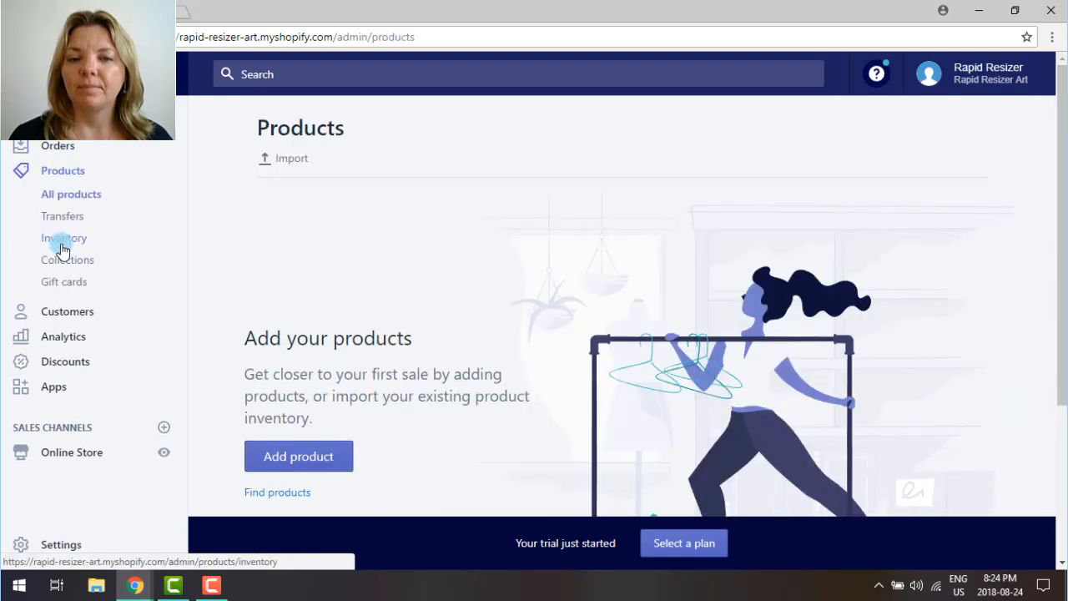